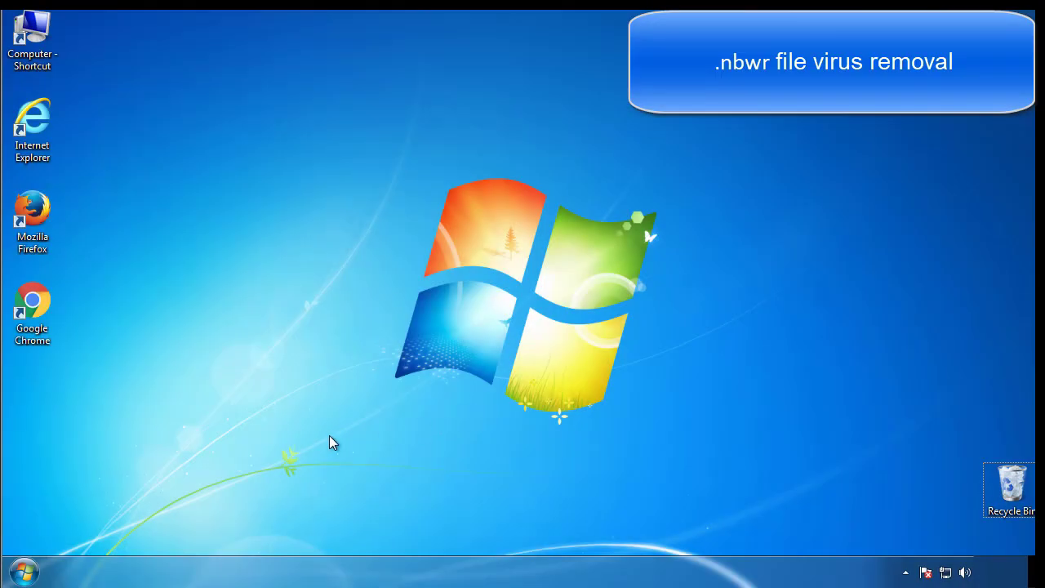
Launch System Configuration via the Start search for msconfig
click(17, 570)
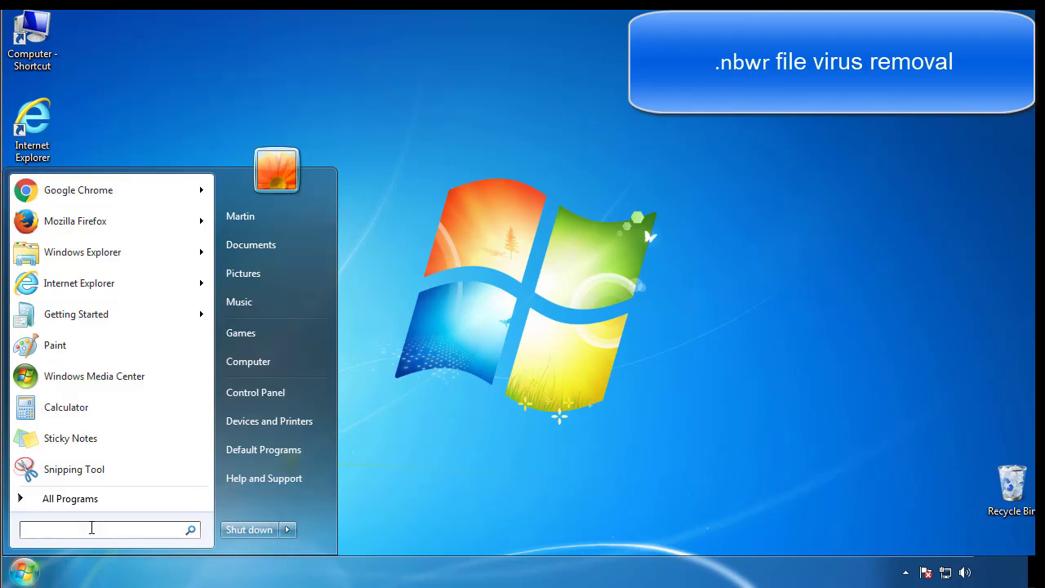
text(mscon)
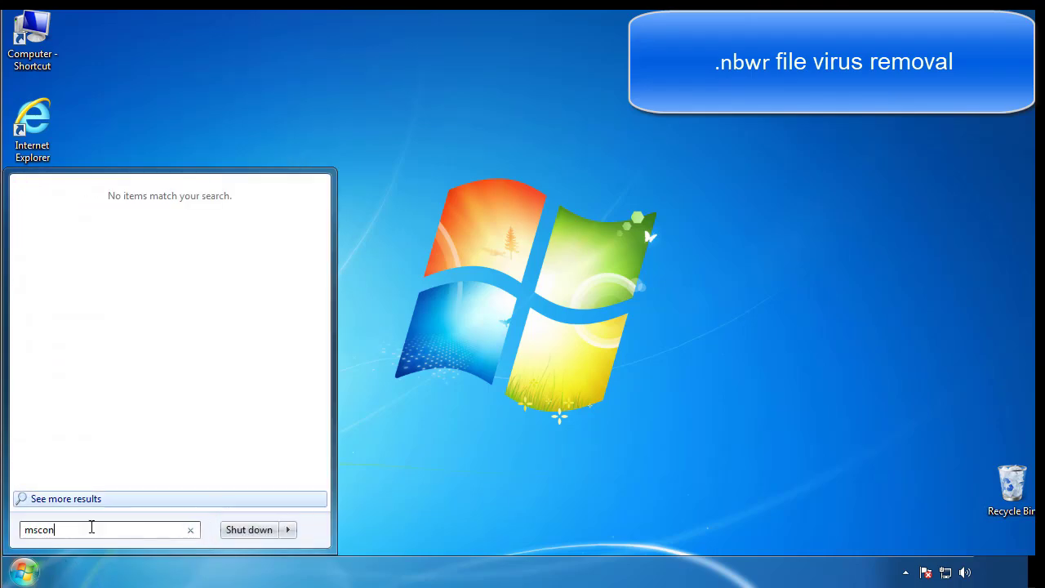
key(enter)
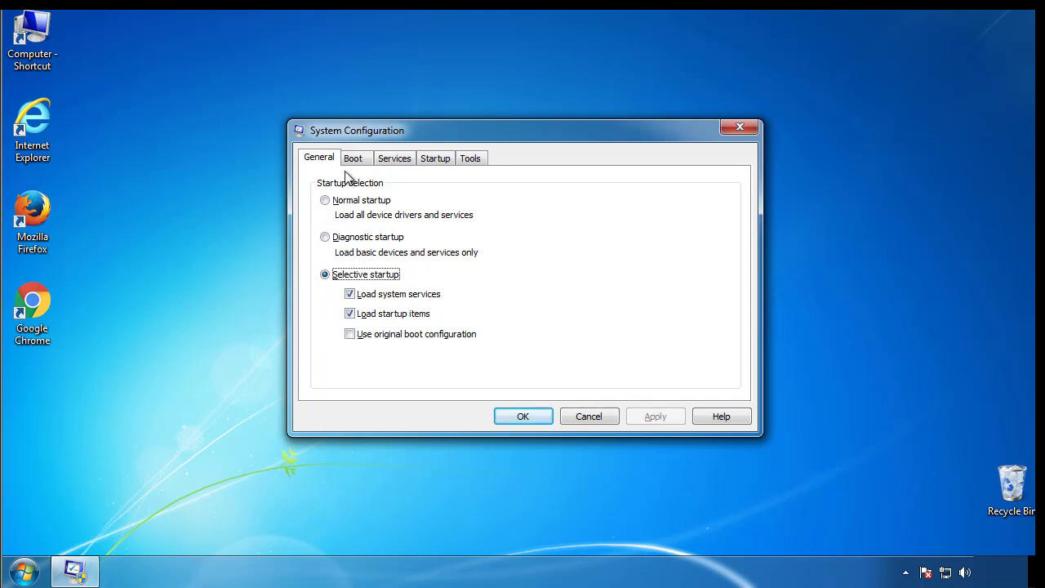
Enable Safe boot (Minimal) on the Boot tab and restart into safe mode
click(353, 157)
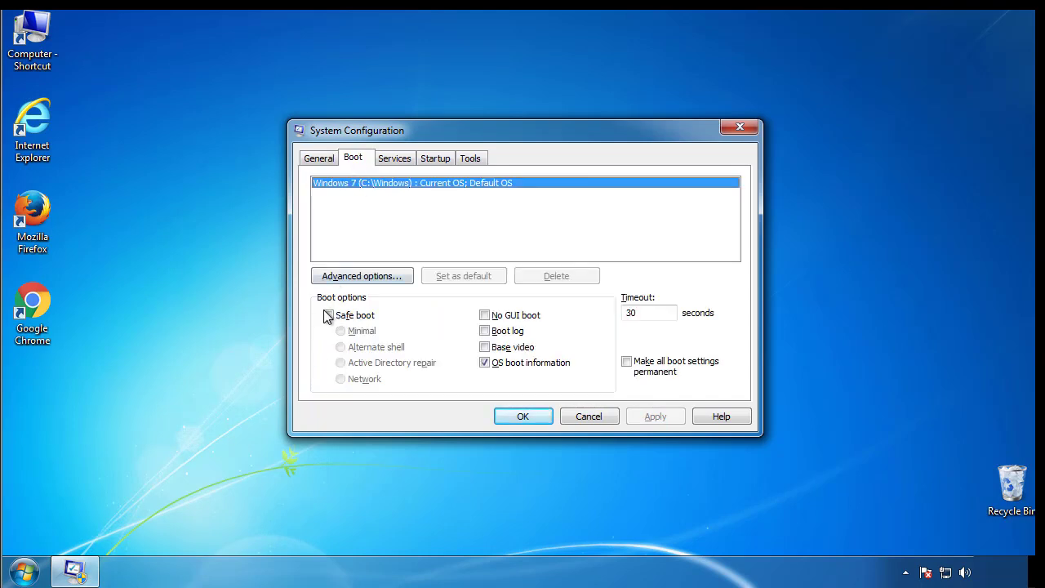
click(329, 313)
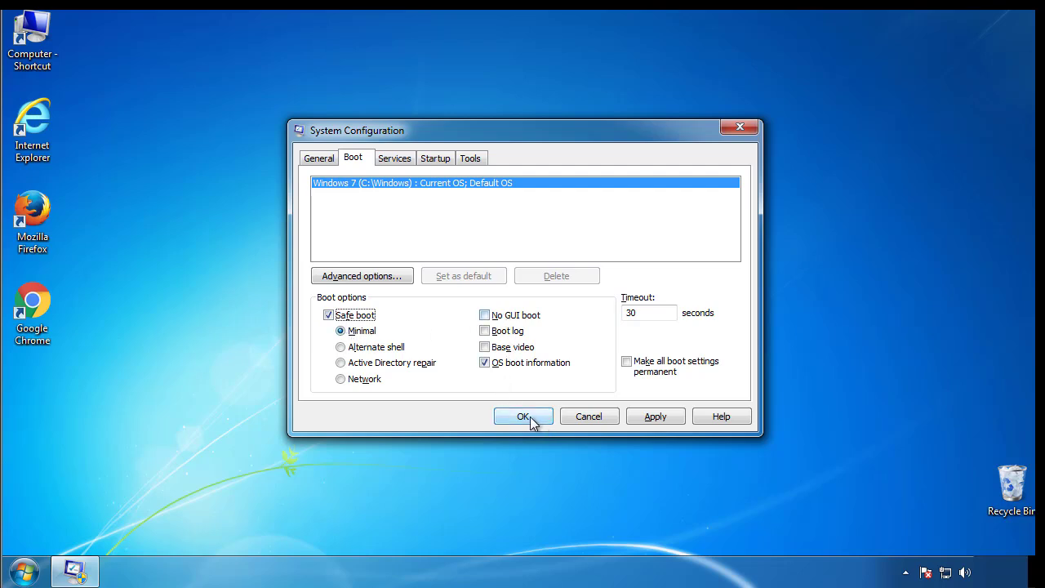
click(522, 416)
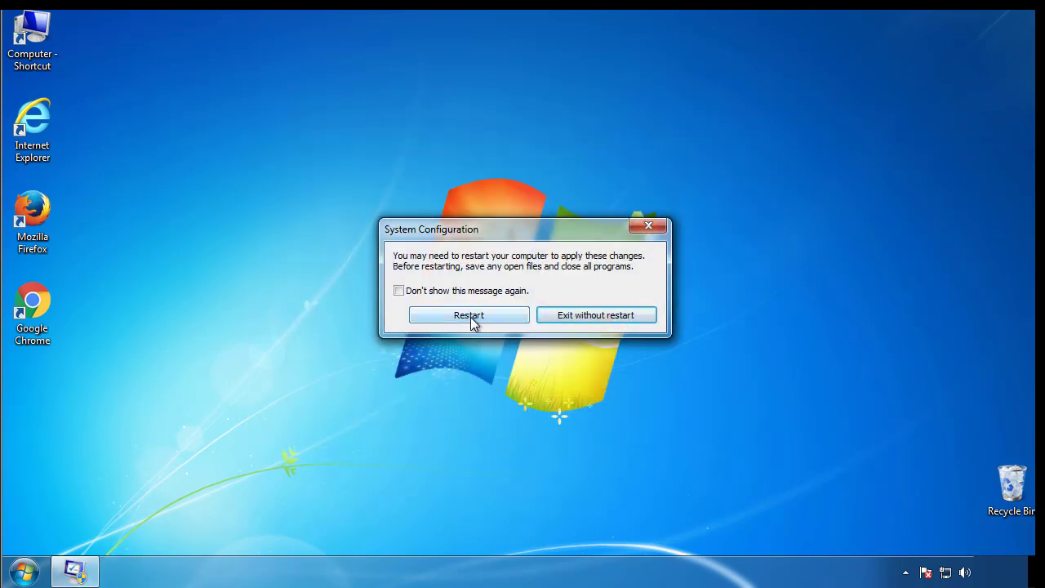
click(469, 315)
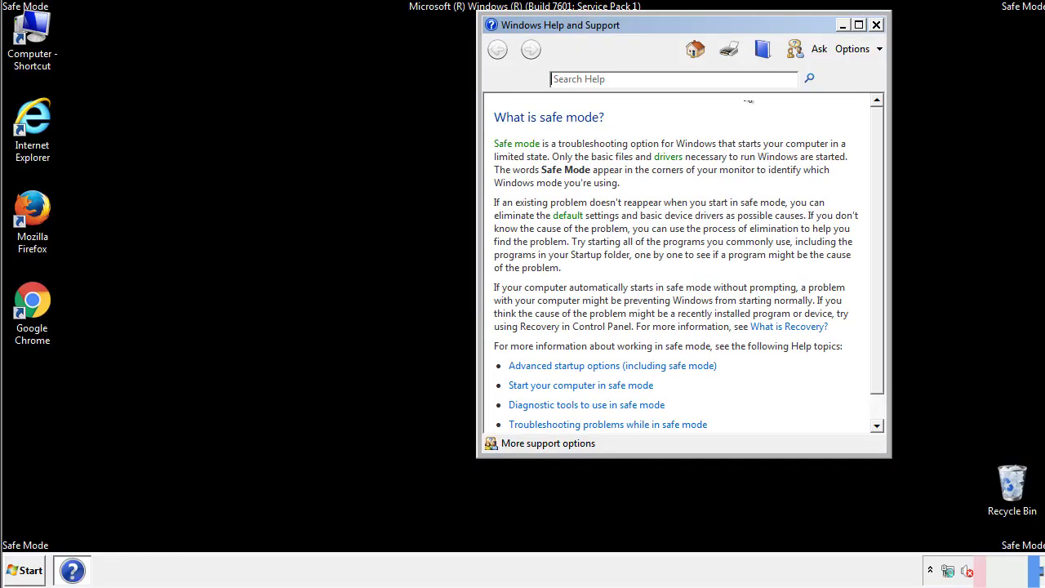
Reach Folder Options' View settings in Control Panel to show hidden files, folders and drives
click(875, 24)
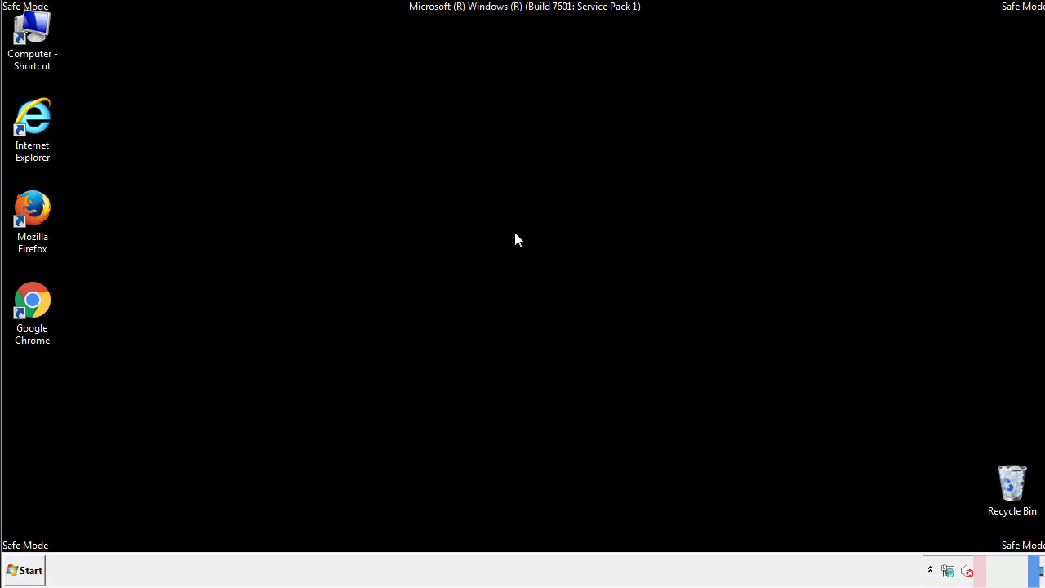
click(24, 569)
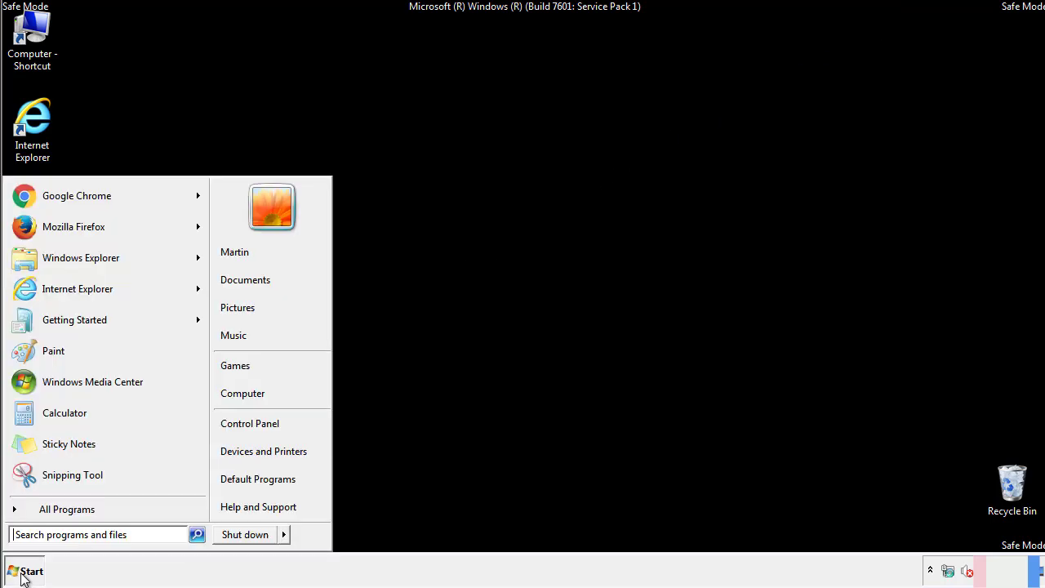
click(24, 570)
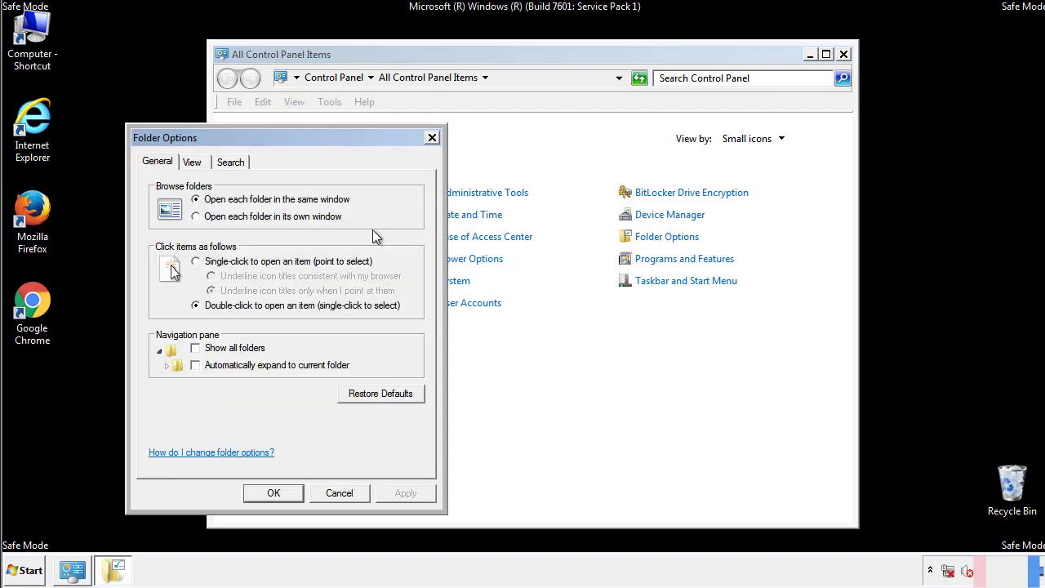
click(193, 162)
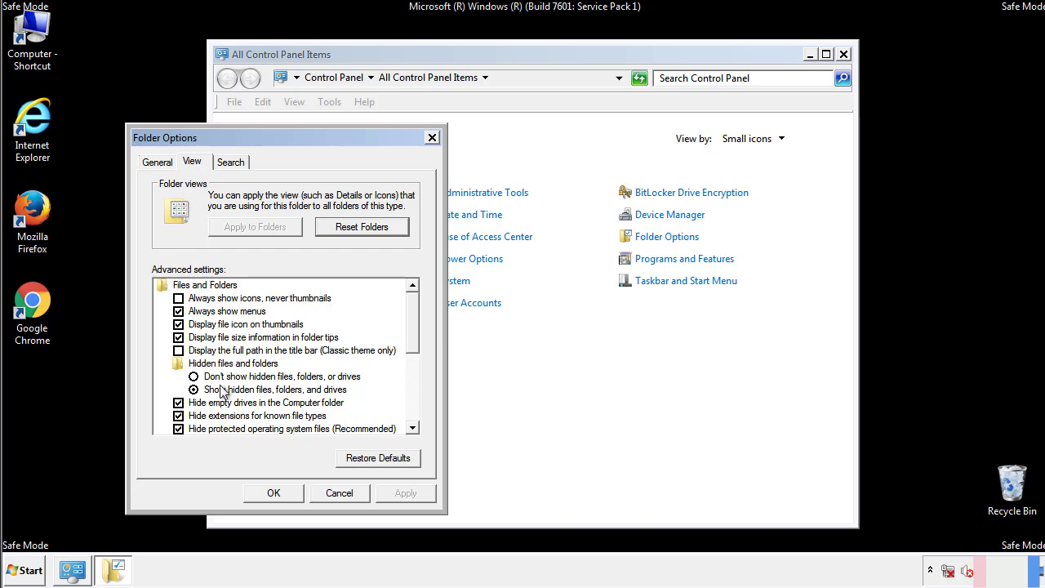
mouse_move(290, 400)
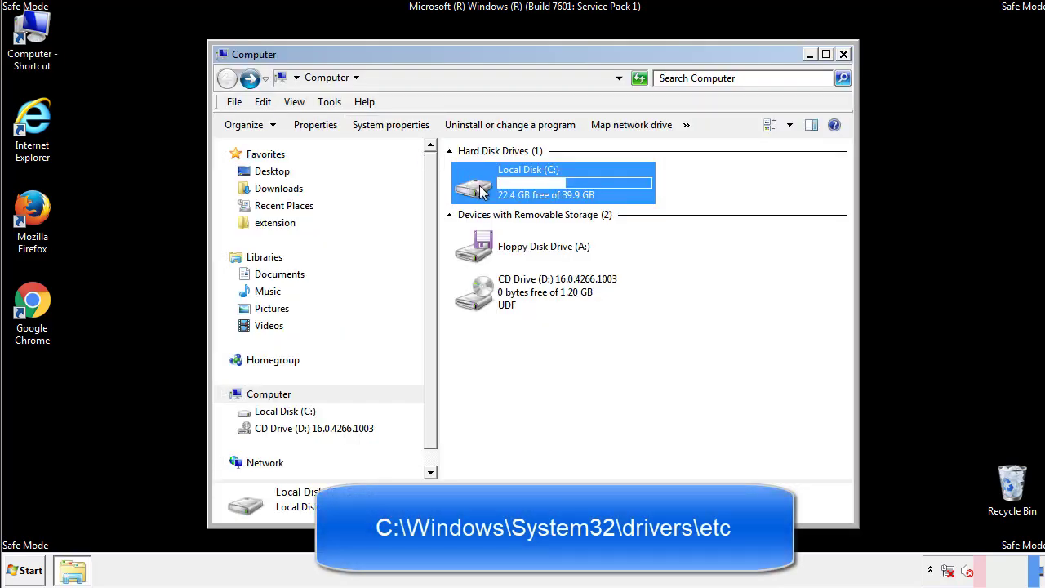
Browse C:\Windows\System32\drivers\etc and launch the hosts file's Open with dialog
double_click(552, 182)
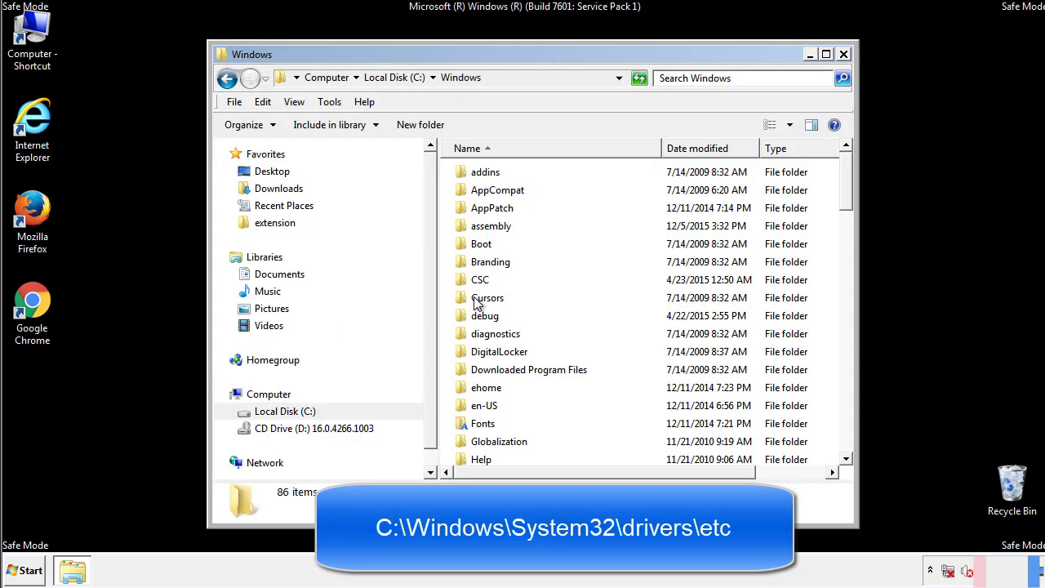
scroll(down, 3)
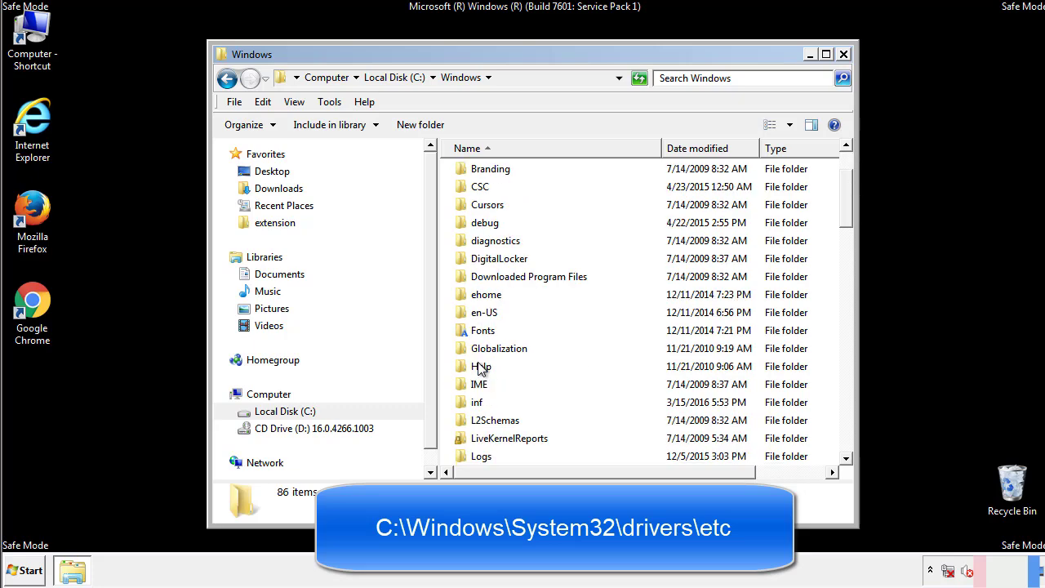
scroll(down, 3)
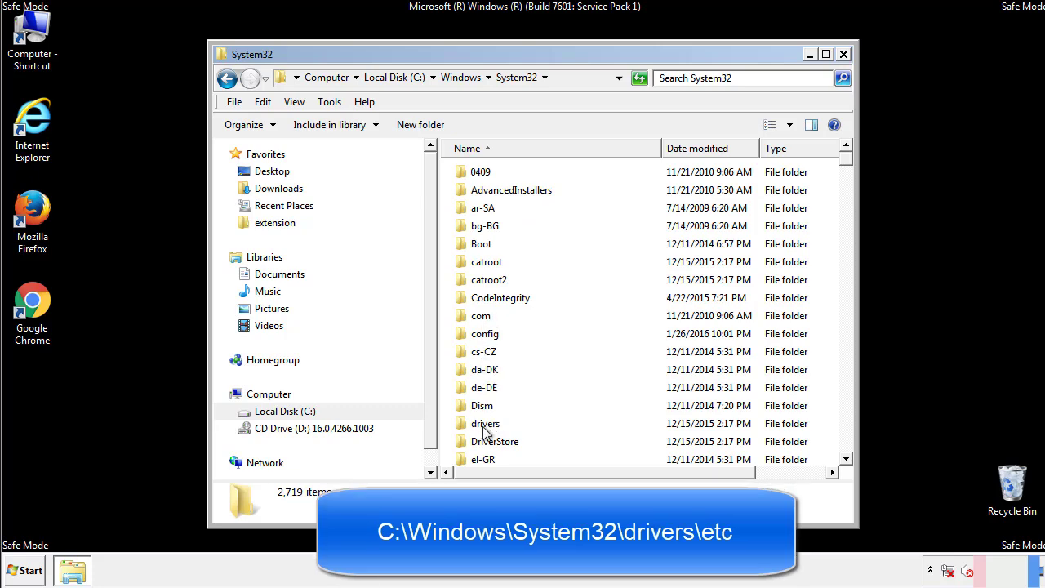
double_click(485, 422)
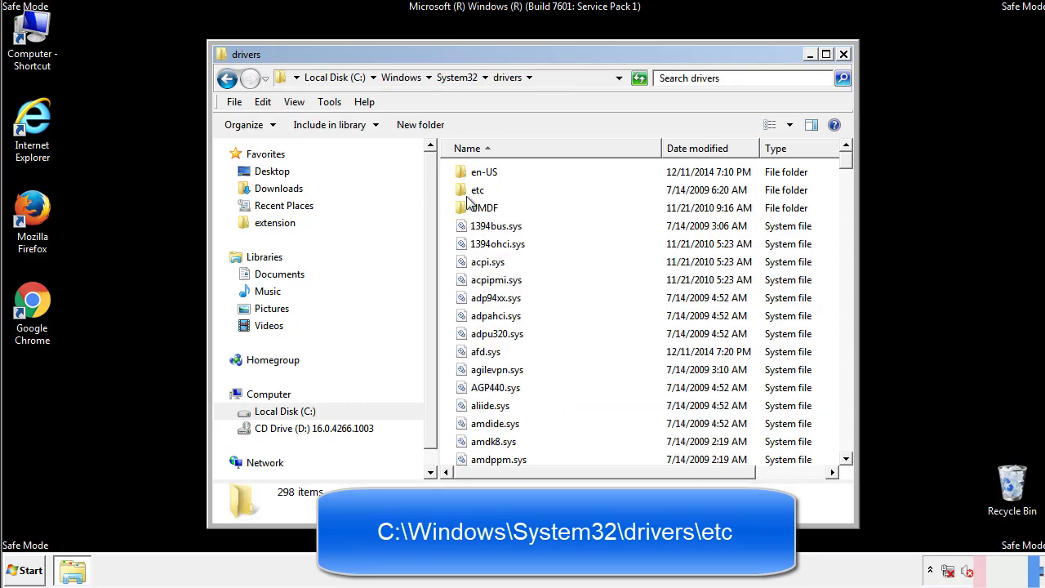
double_click(476, 190)
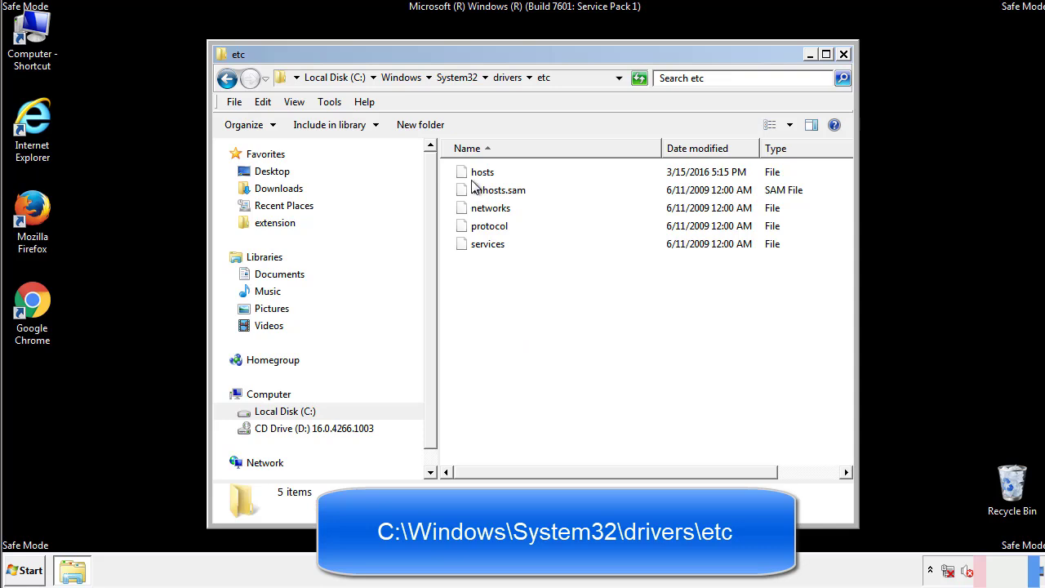
double_click(482, 171)
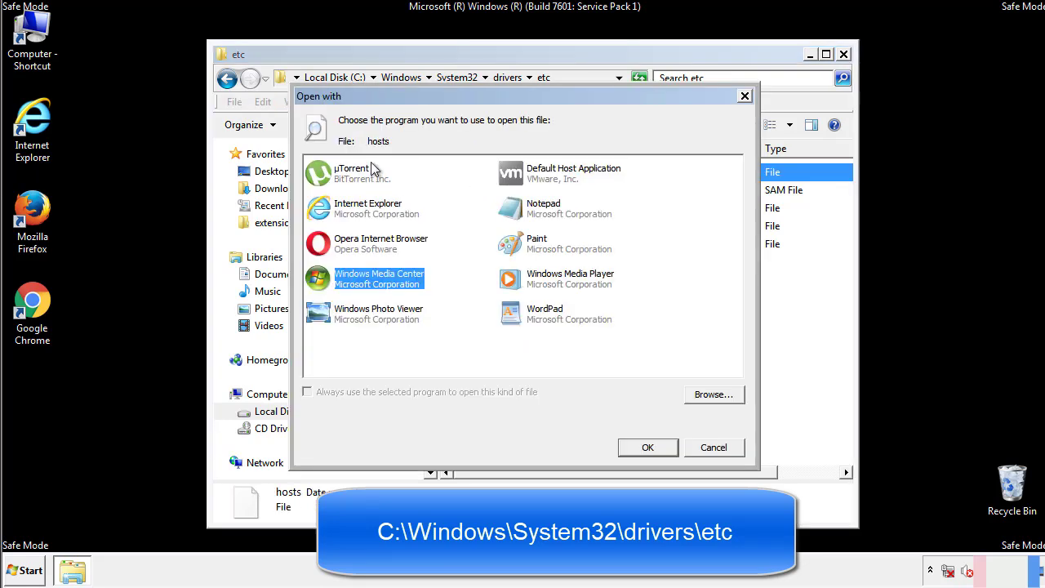
mouse_move(529, 212)
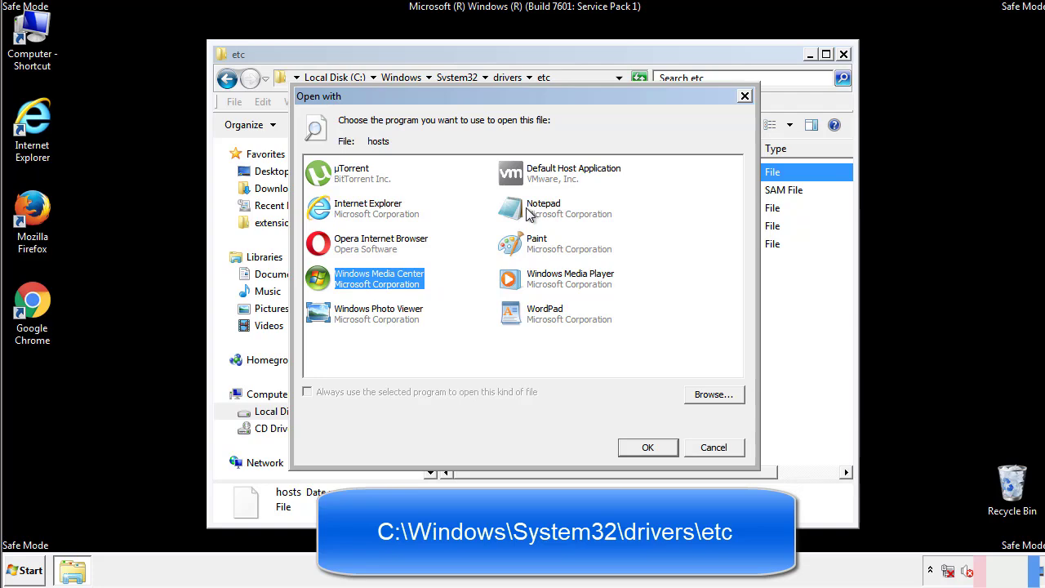
Open hosts in Notepad, delete the four suspicious host entries after localhost, and close it
click(646, 447)
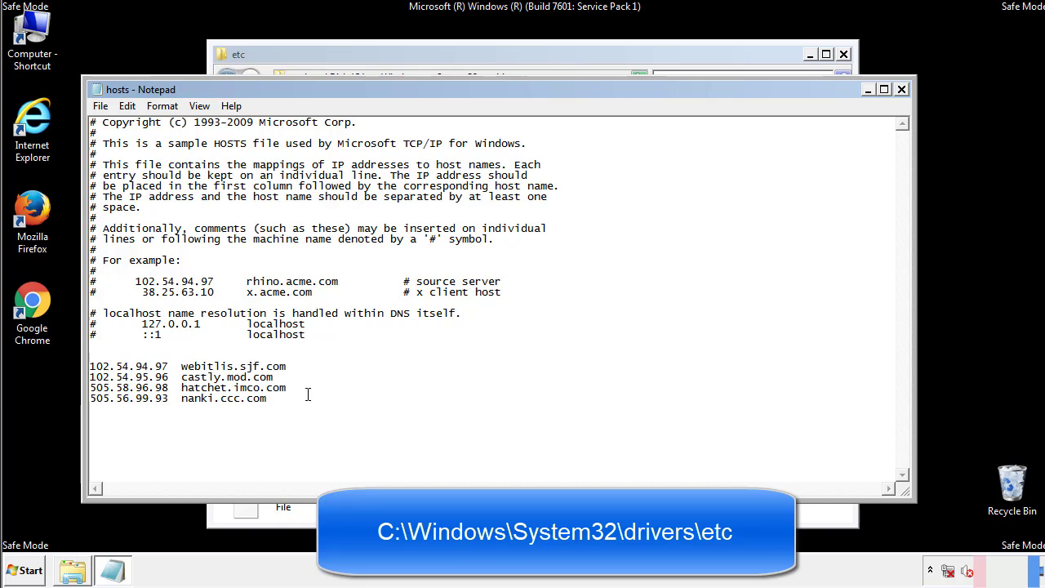
drag(91, 365, 288, 398)
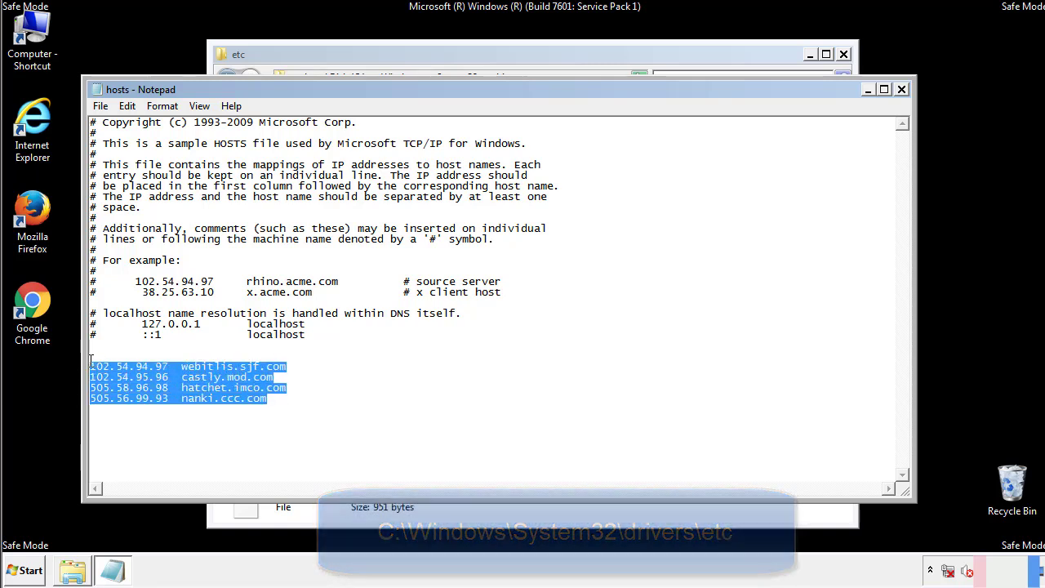
key(Delete)
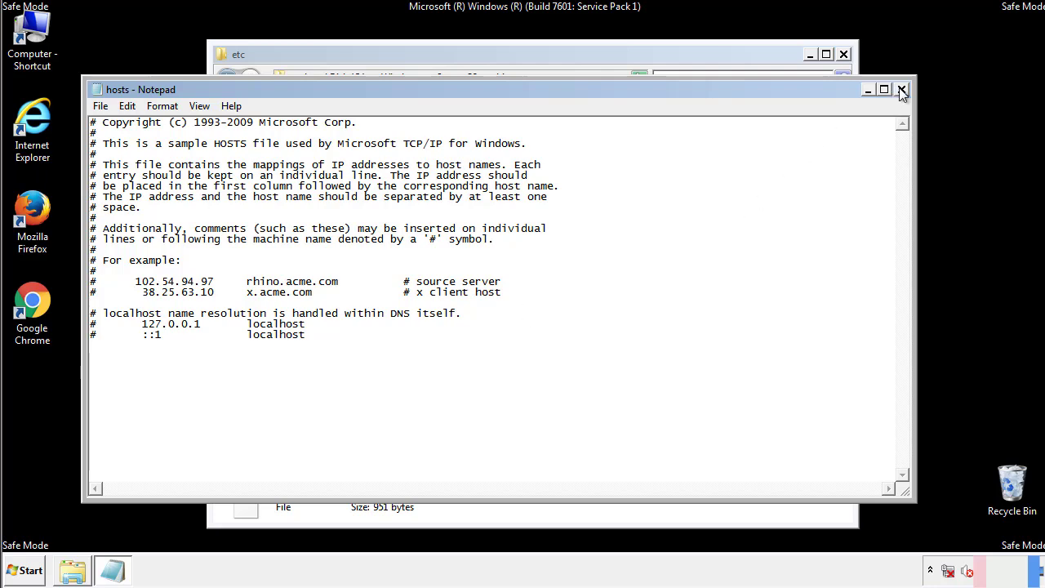
click(901, 88)
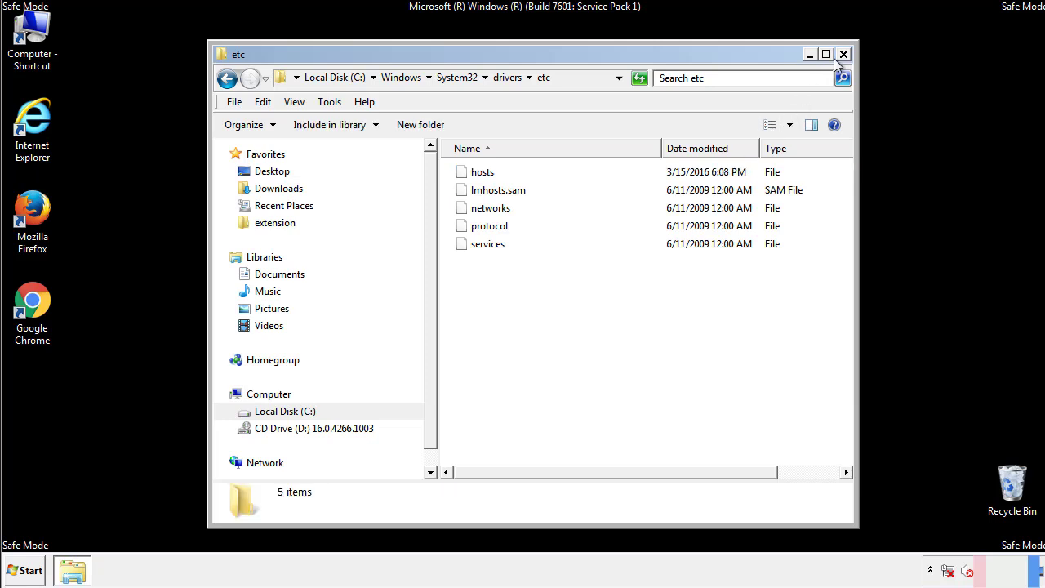
click(842, 54)
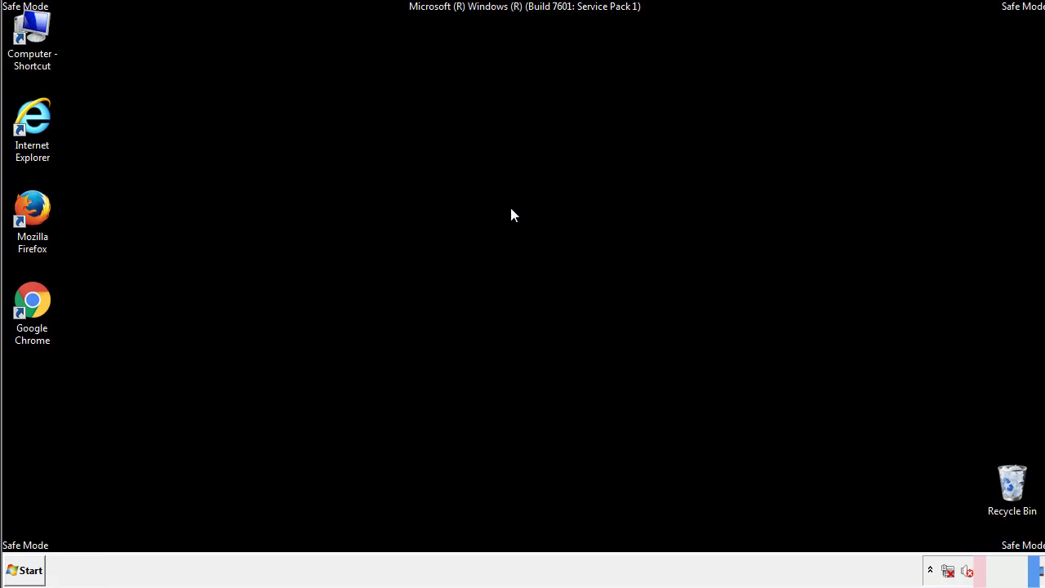
Open the Startup folder from All Programs and select the AdsInOne entry
click(23, 569)
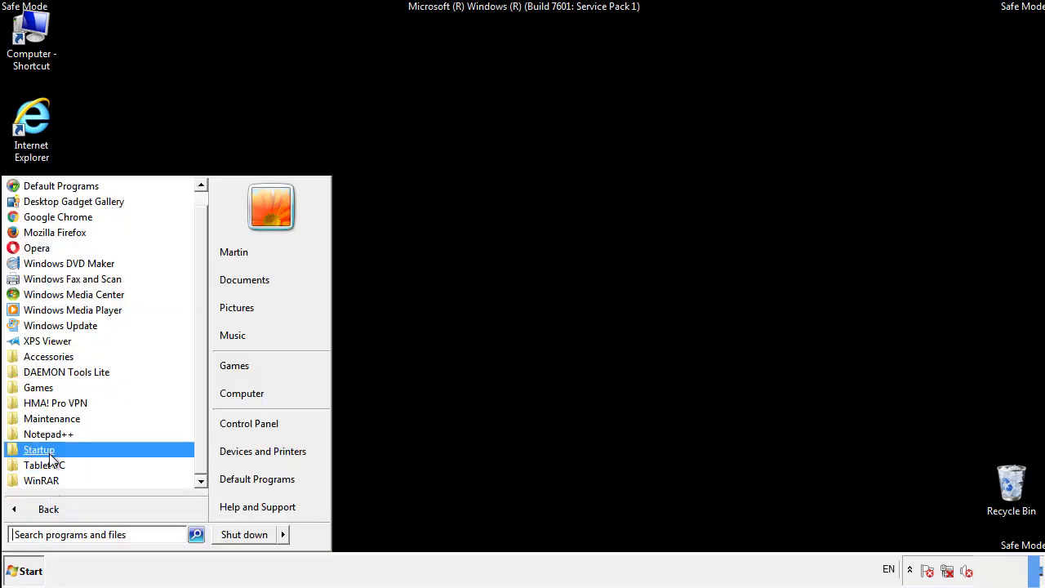
right_click(39, 449)
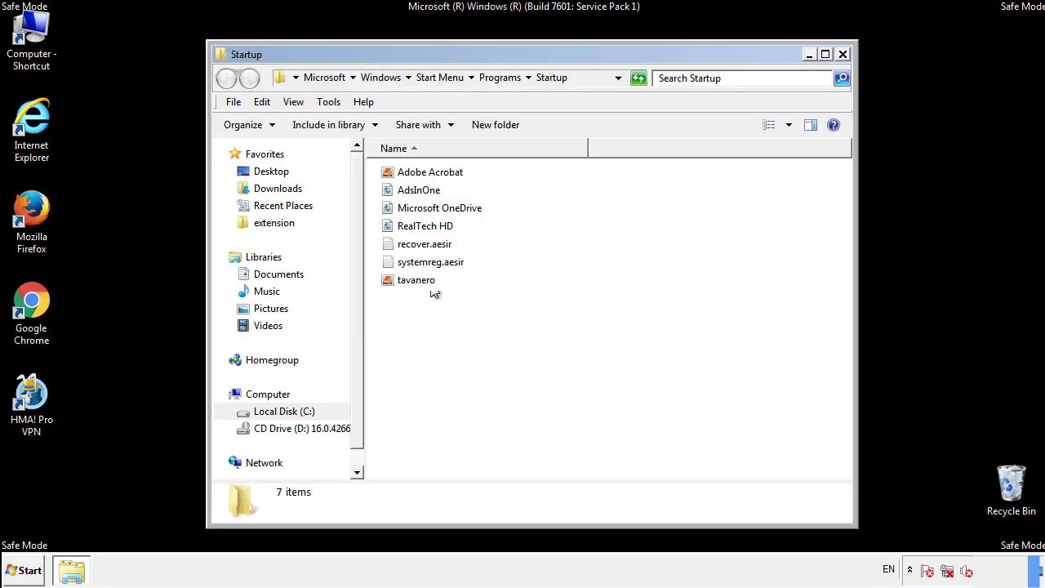
click(418, 190)
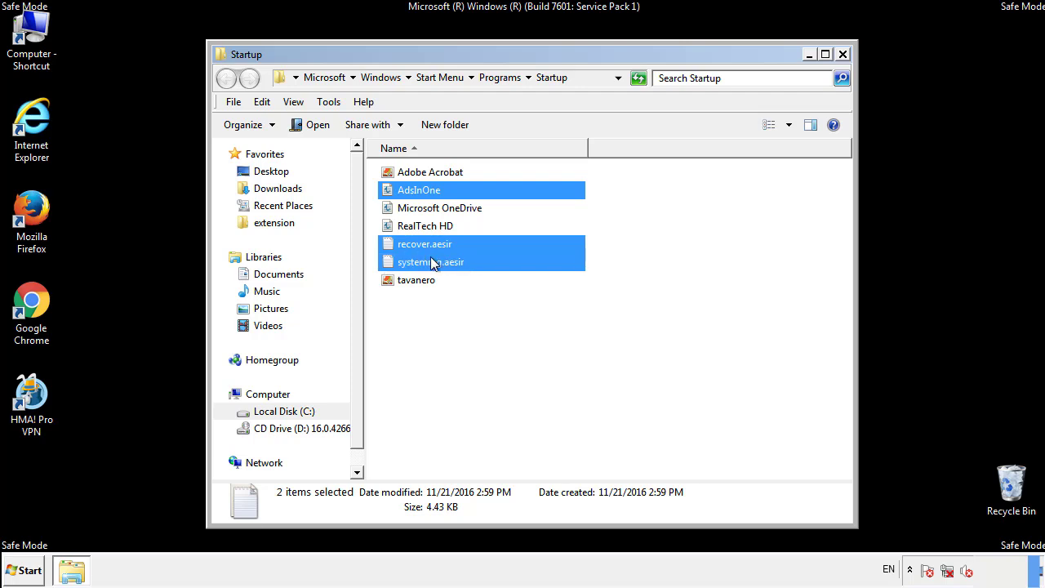
Delete the four selected startup entries to the Recycle Bin and close the folder
right_click(416, 281)
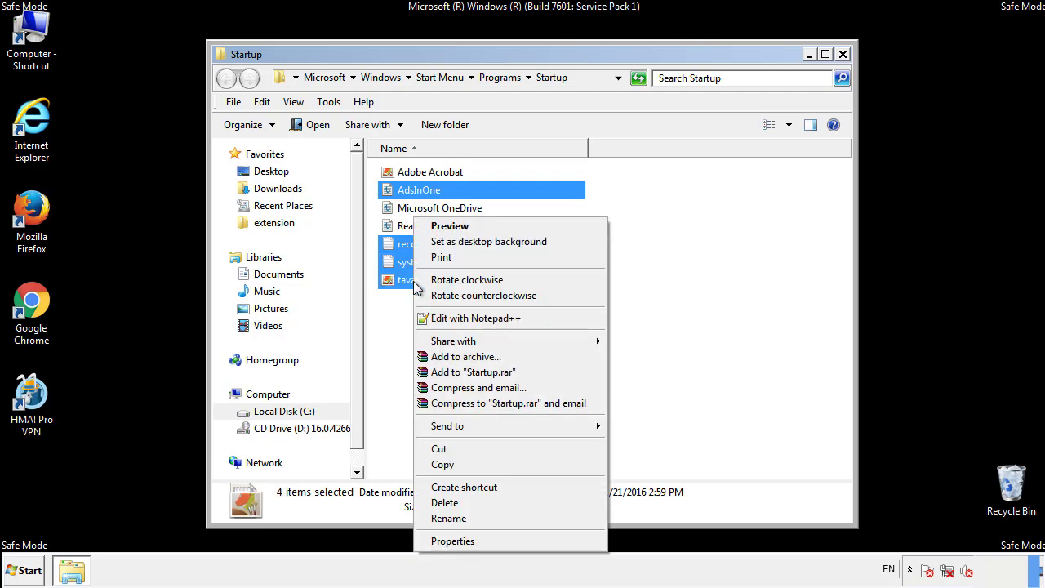
click(444, 503)
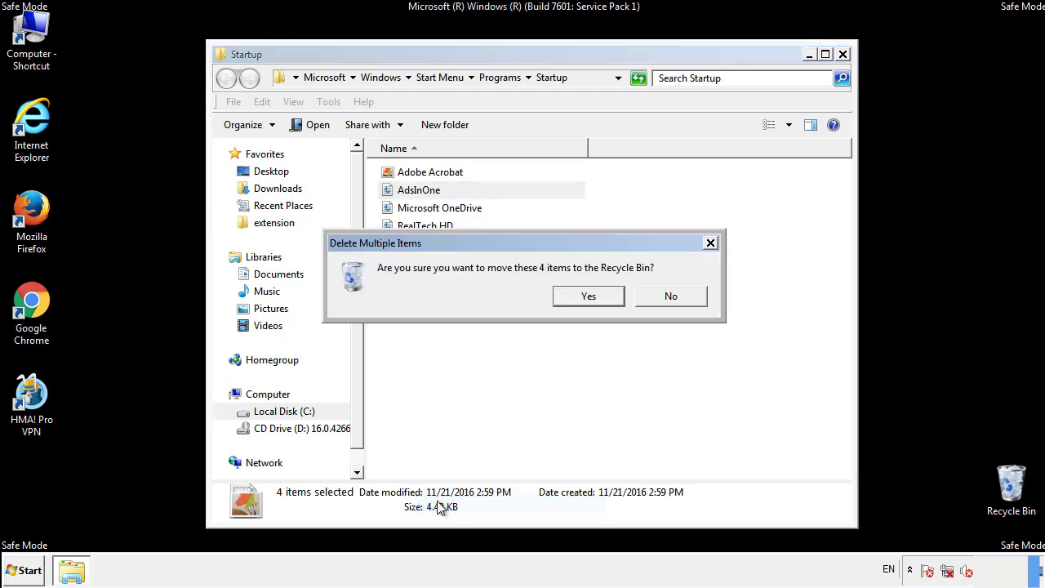
click(588, 295)
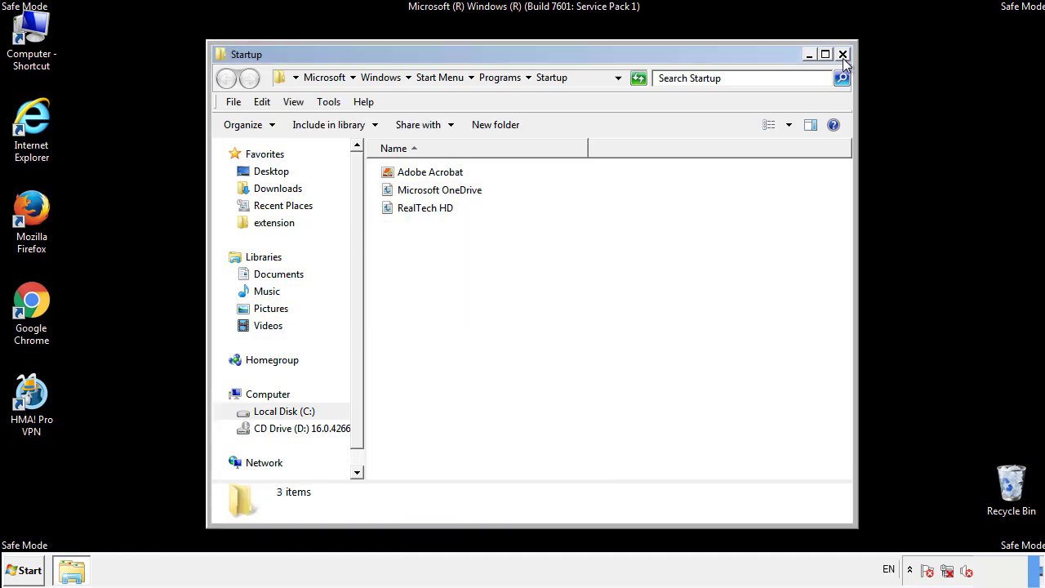
click(842, 54)
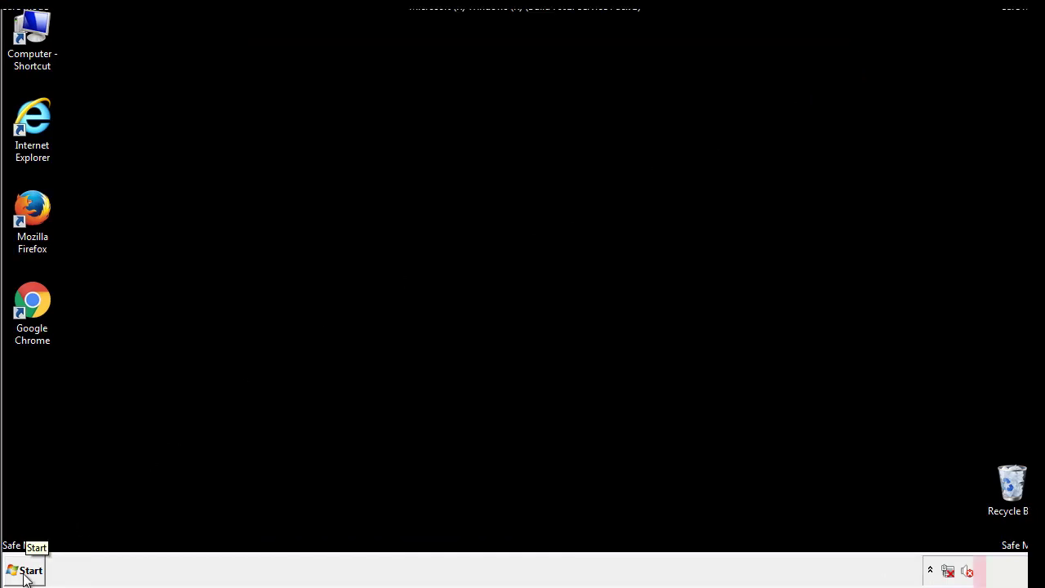
Launch regedit and expand HKEY_LOCAL_MACHINE\SOFTWARE\Microsoft
click(25, 570)
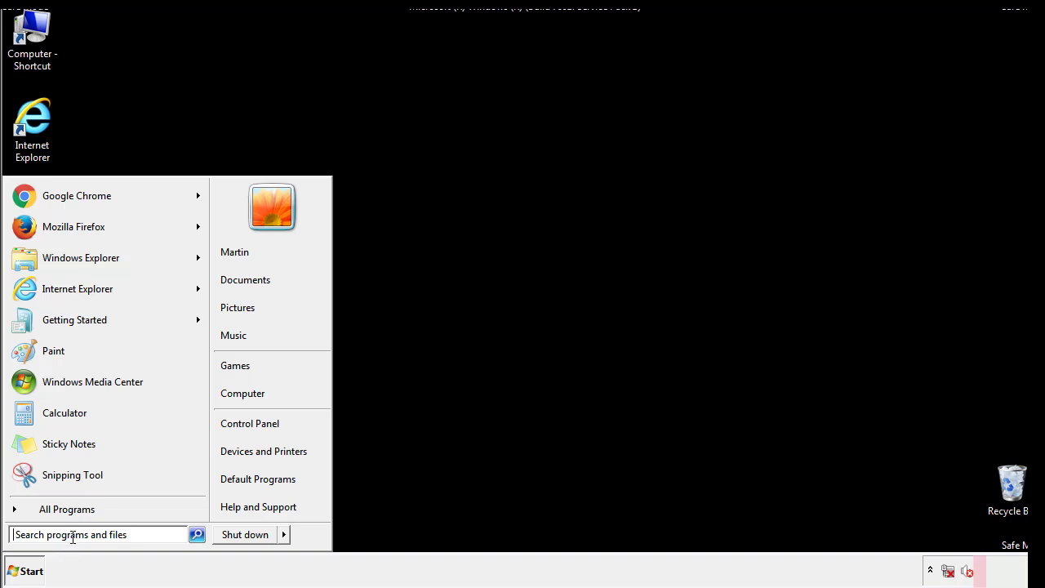
text(reged)
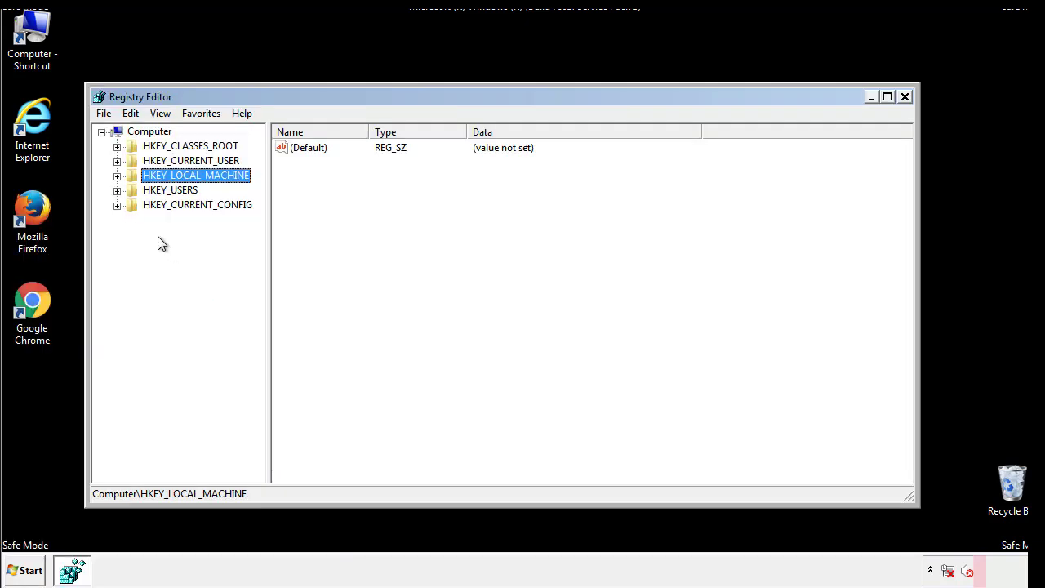
click(118, 175)
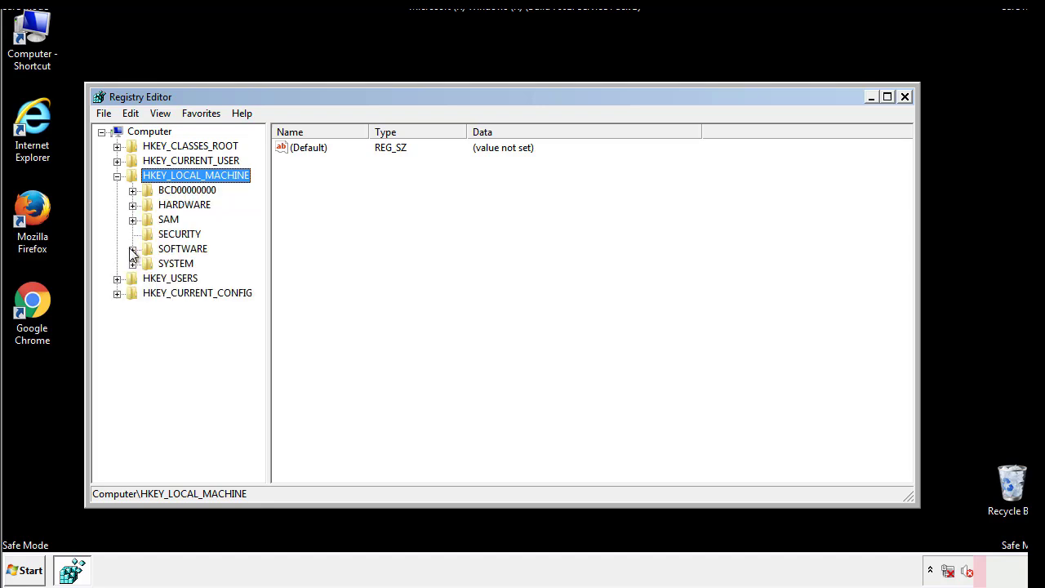
click(132, 248)
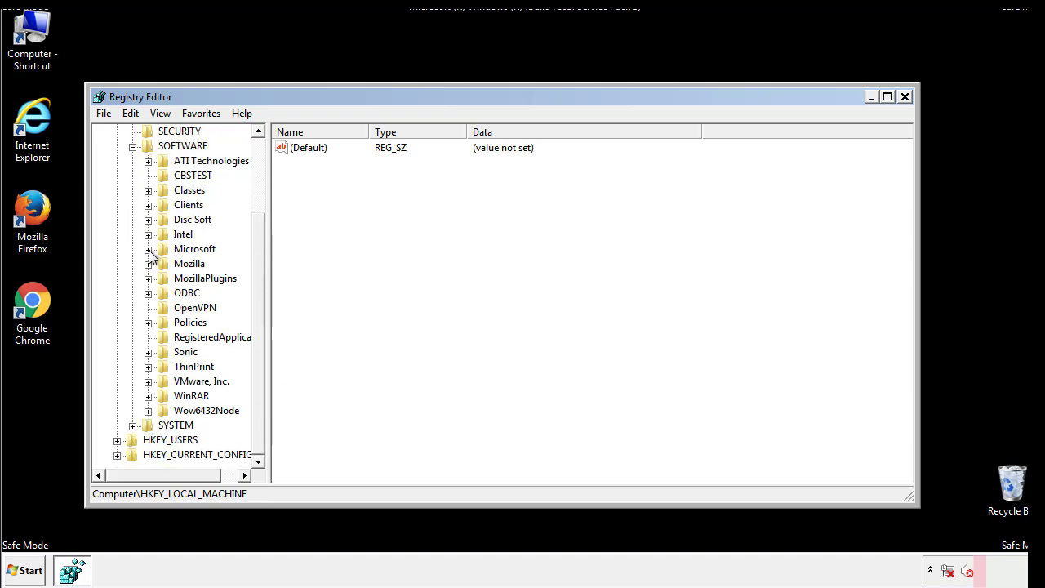
click(147, 248)
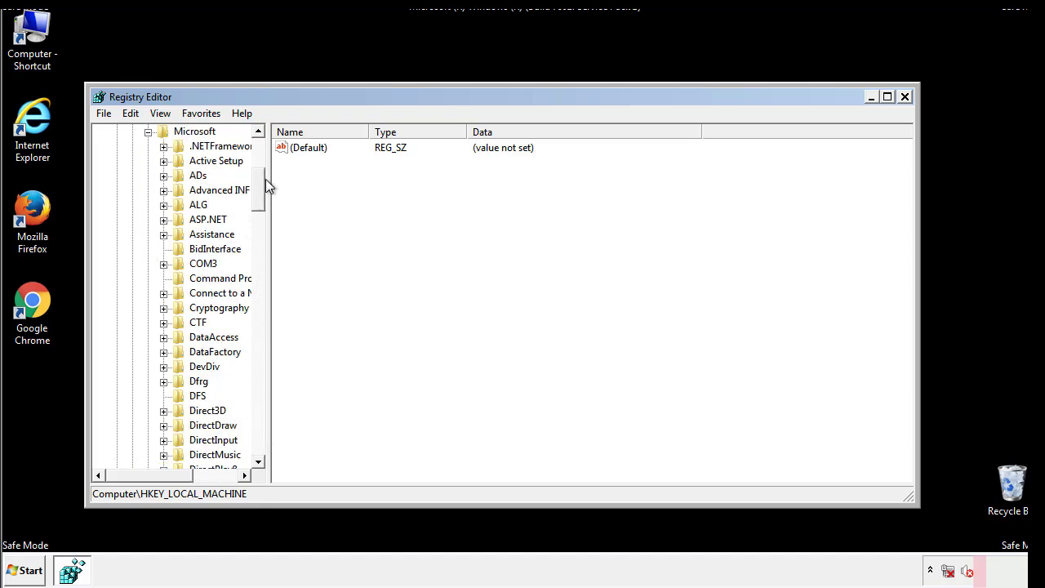
Expand the Windows key down to CurrentVersion's Run and RunOnce keys
scroll(down, 3)
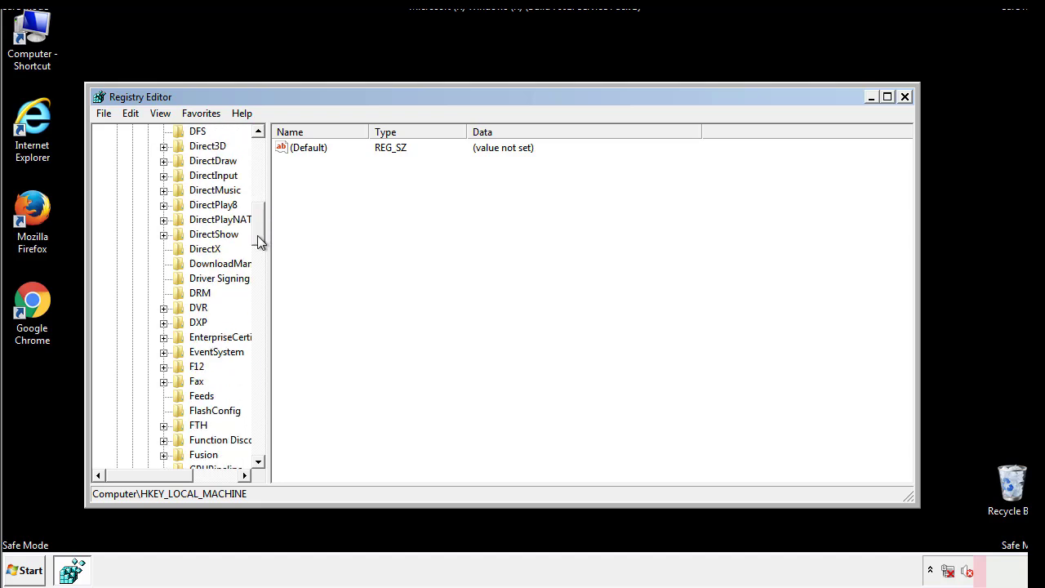
scroll(down, 3)
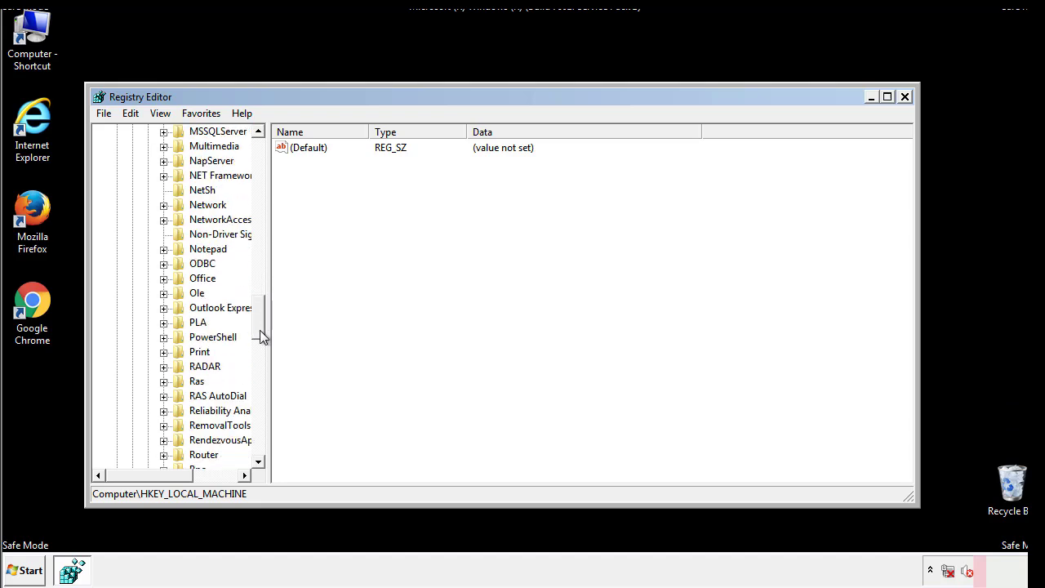
scroll(down, 3)
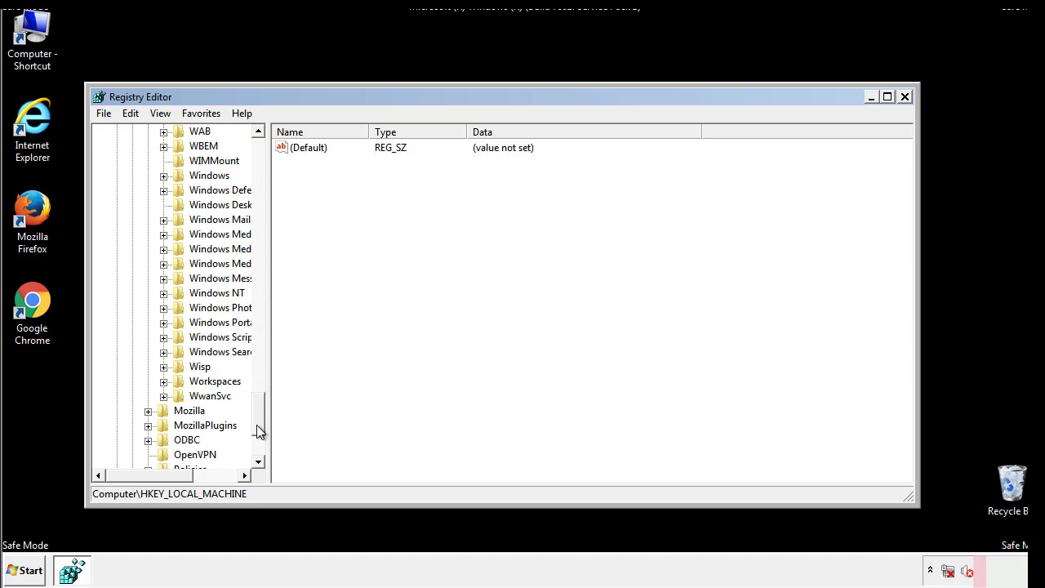
click(164, 249)
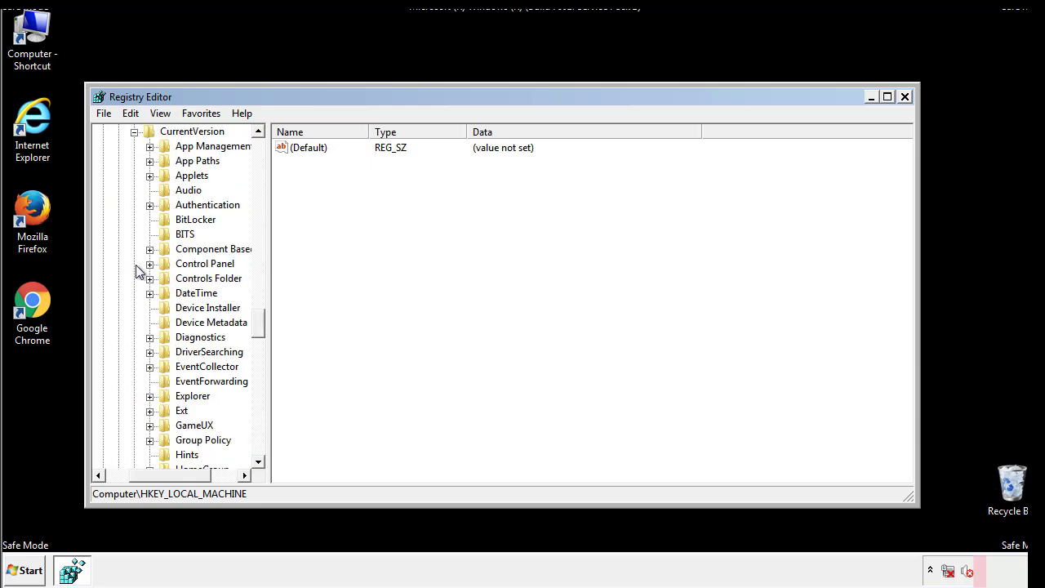
scroll(down, 3)
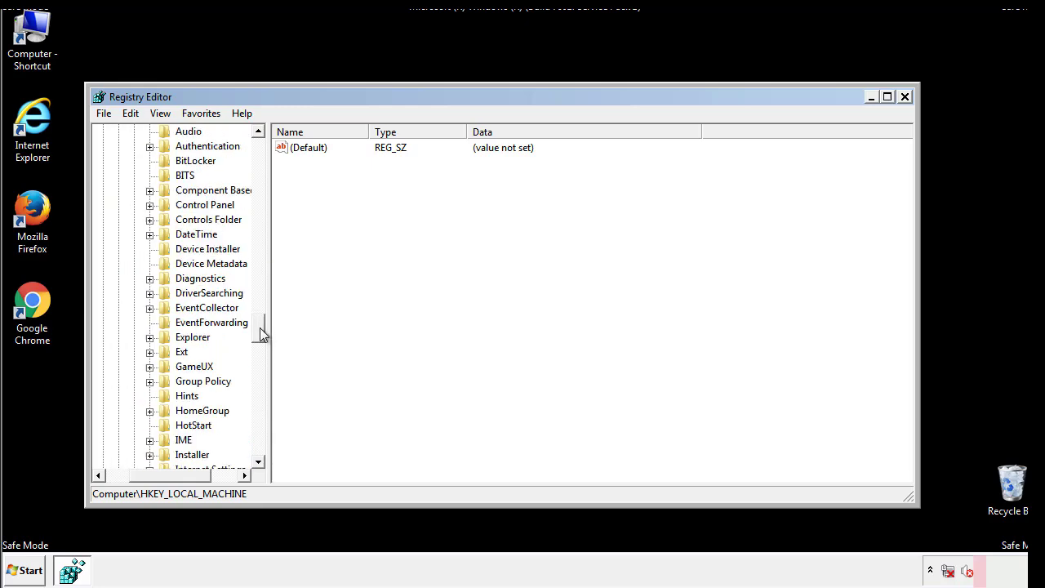
scroll(down, 3)
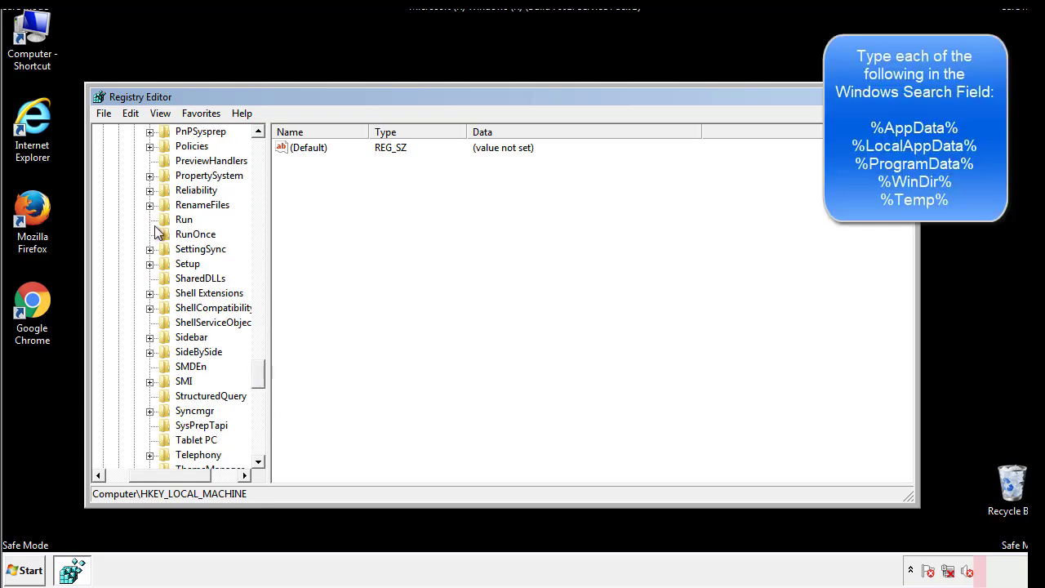
Delete the tappi.loc value from the HKLM CurrentVersion Run key
click(182, 219)
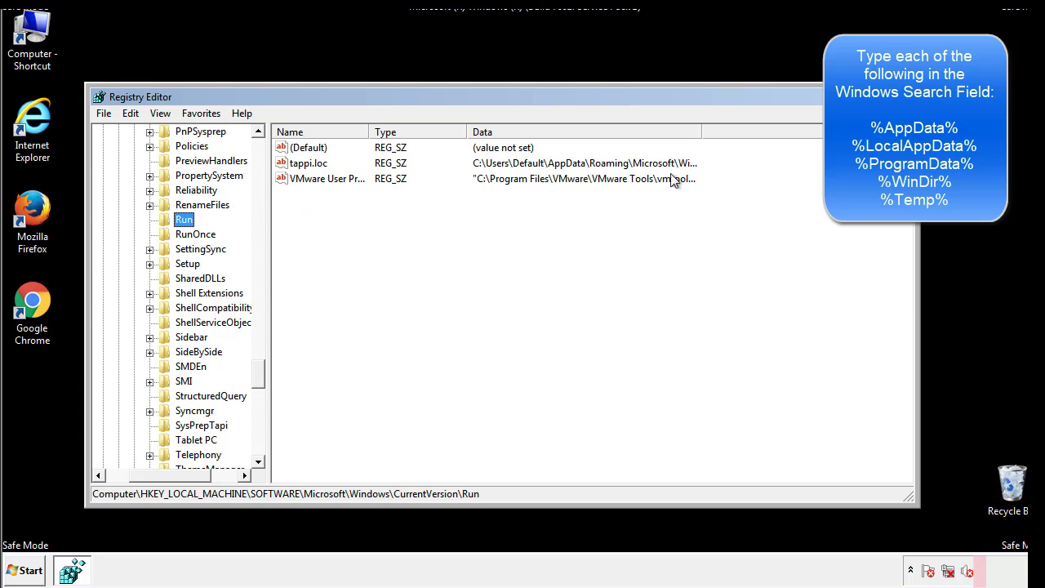
click(307, 163)
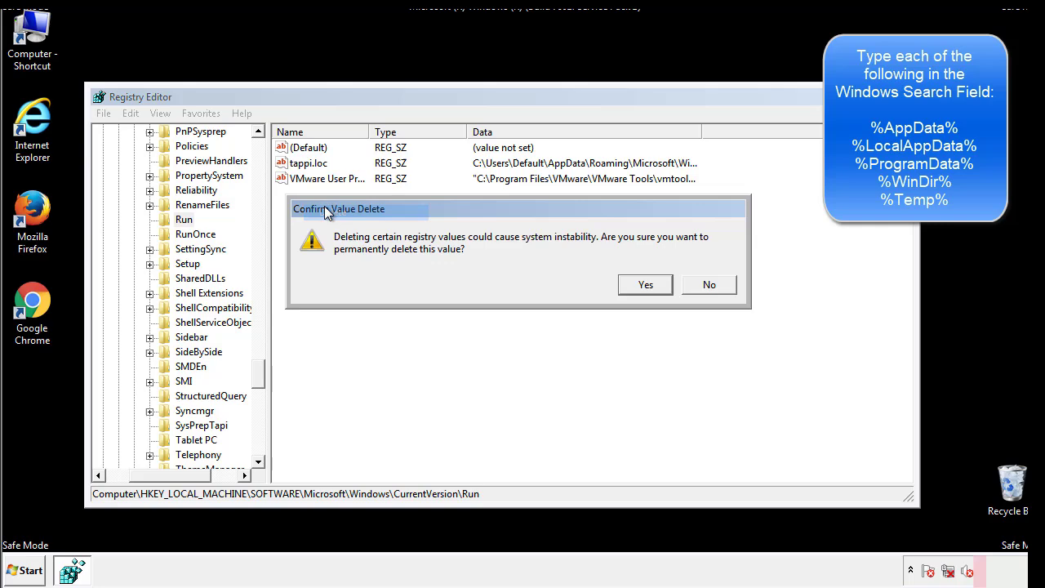
click(643, 284)
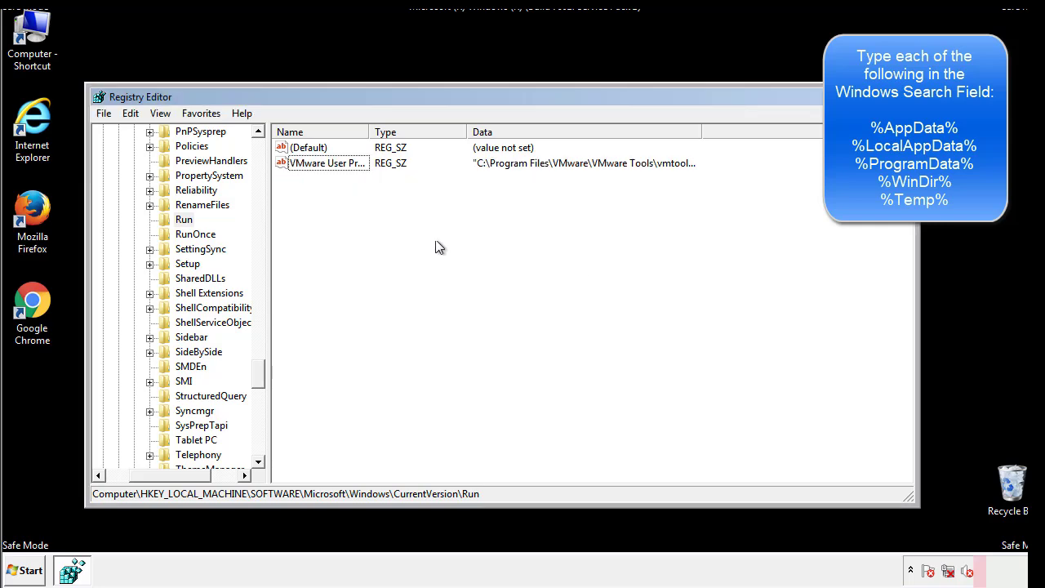
scroll(down, 3)
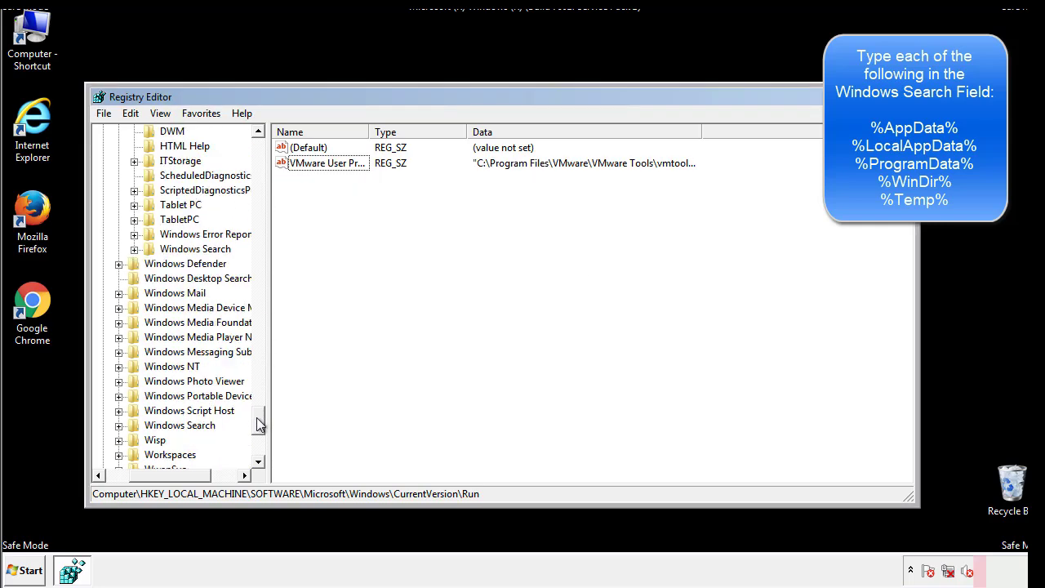
scroll(down, 3)
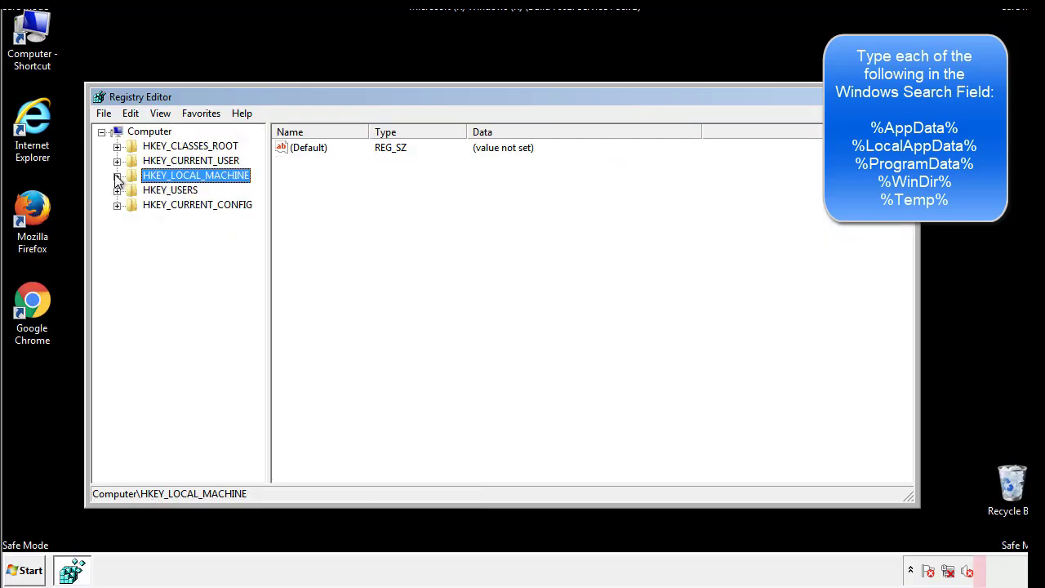
View HKEY_CURRENT_USER's CurrentVersion Run values, holding only DAEMON Tools Lite, then collapse the Windows branch
click(117, 160)
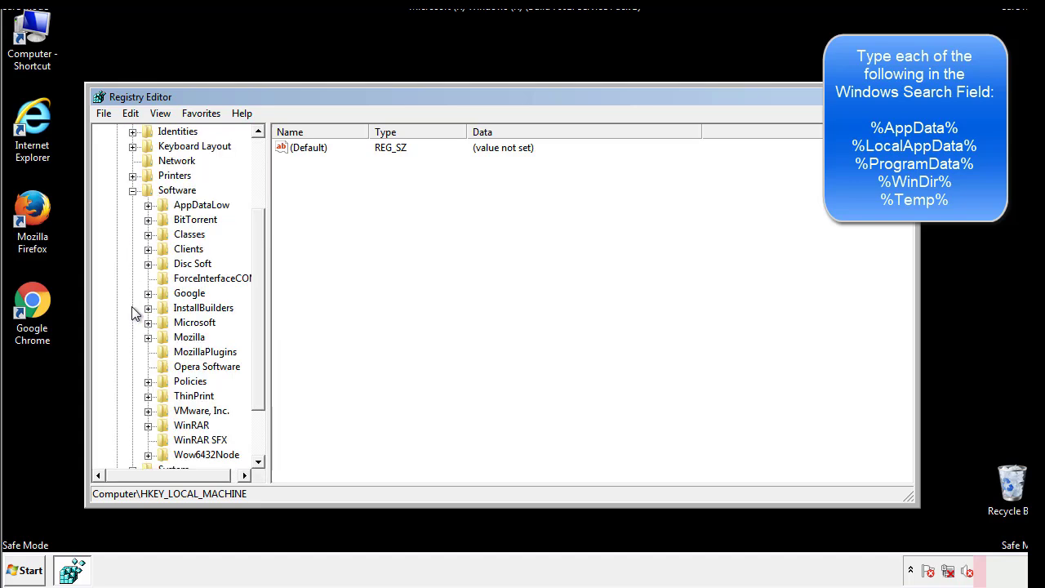
scroll(down, 3)
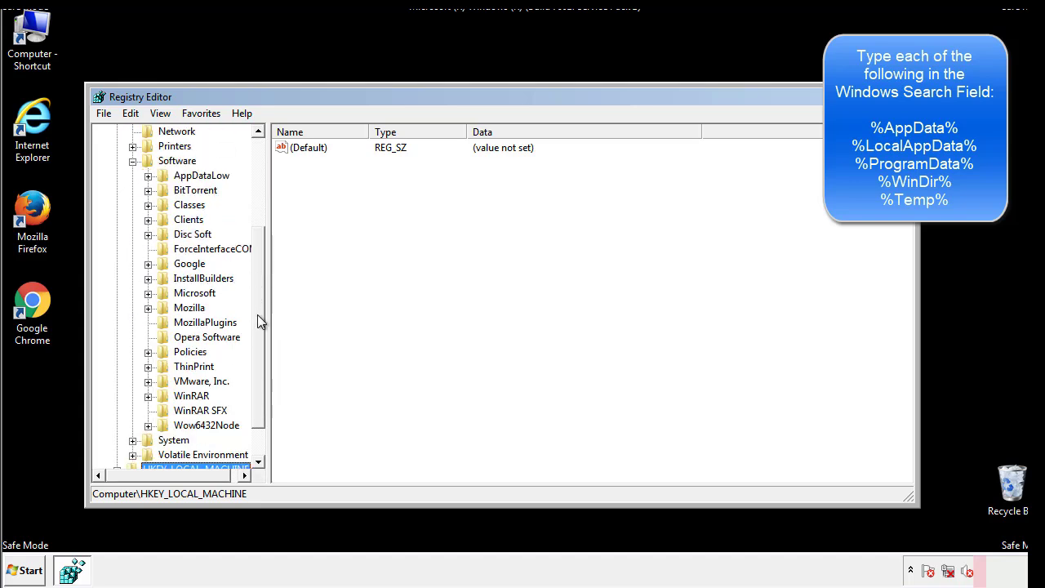
mouse_move(164, 330)
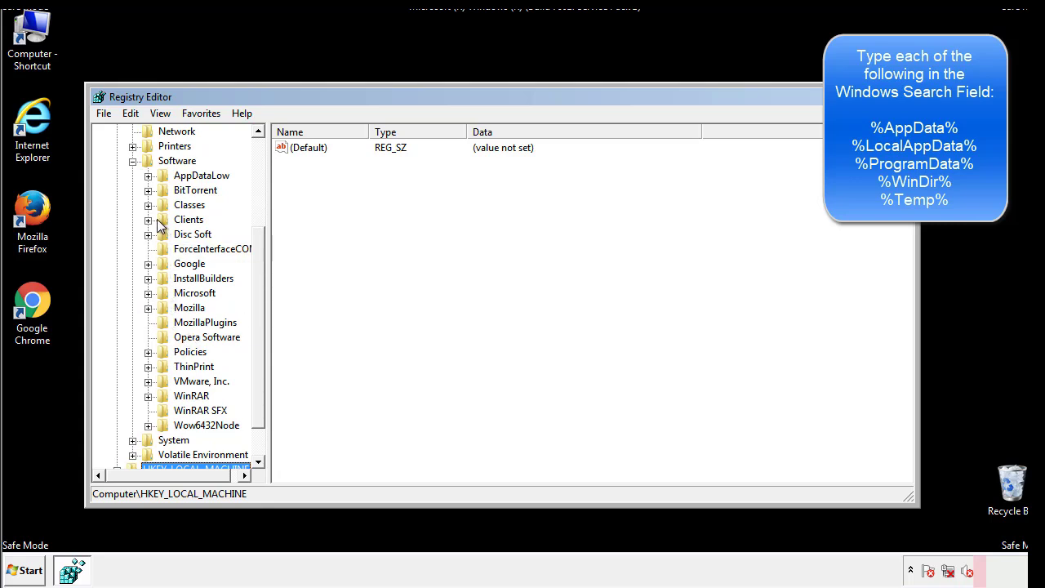
click(147, 293)
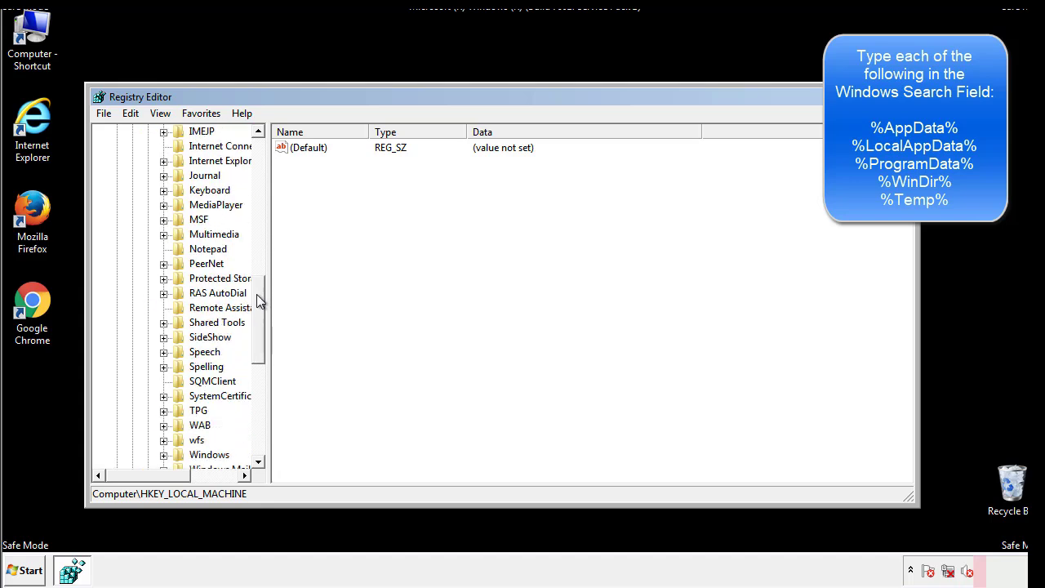
scroll(down, 3)
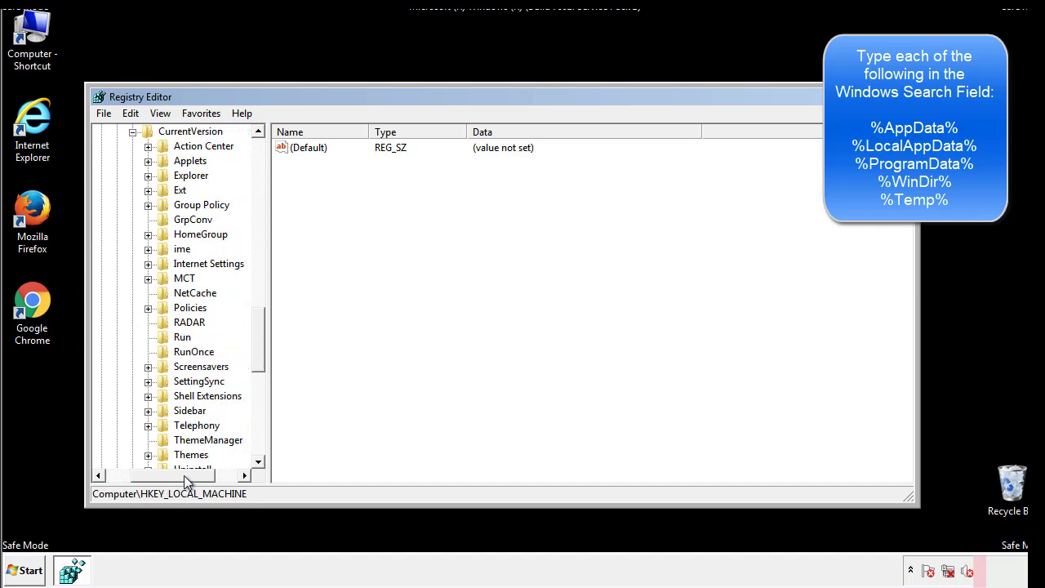
click(183, 337)
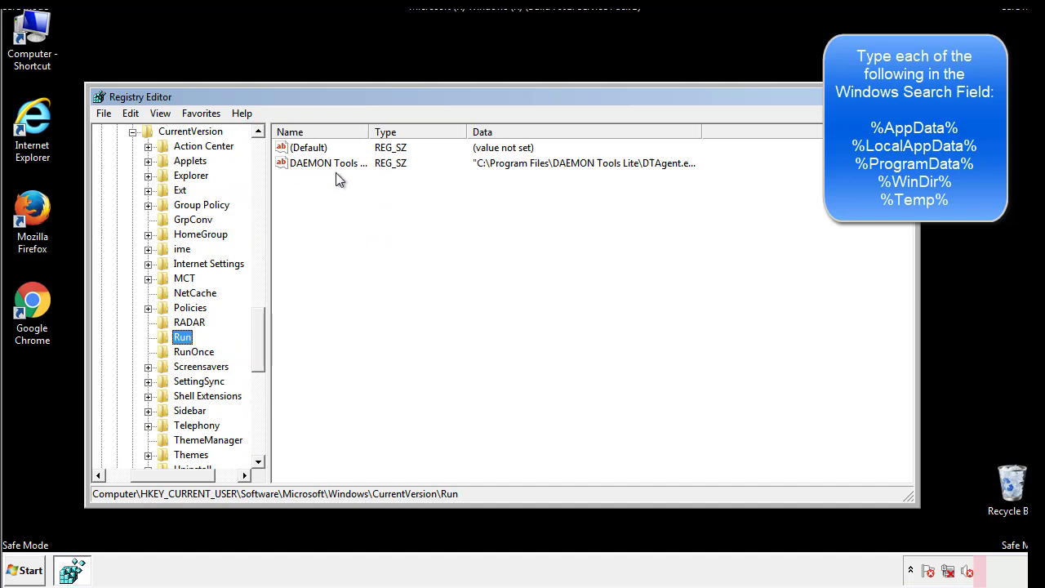
mouse_move(448, 193)
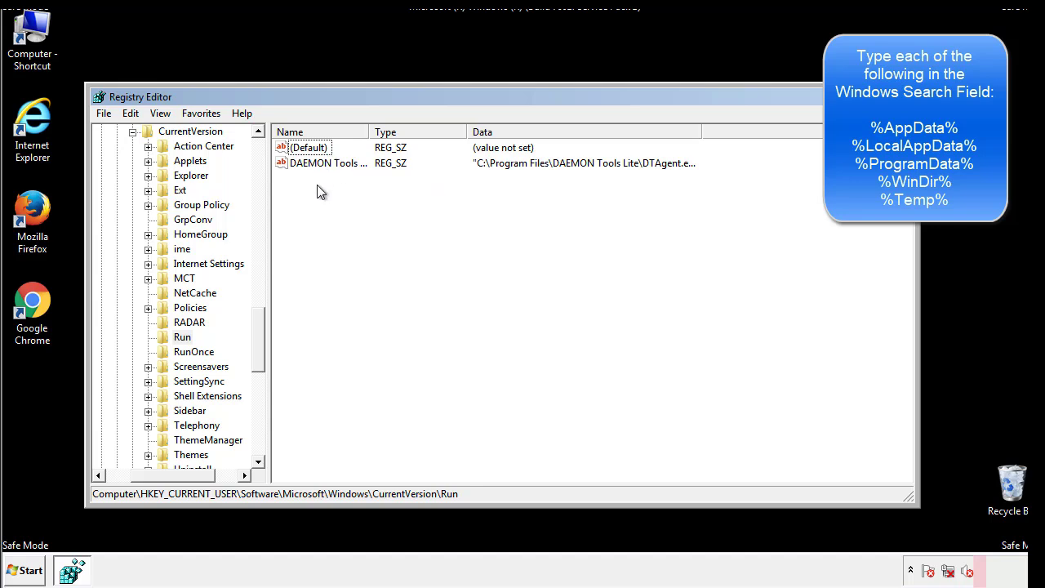
mouse_move(379, 191)
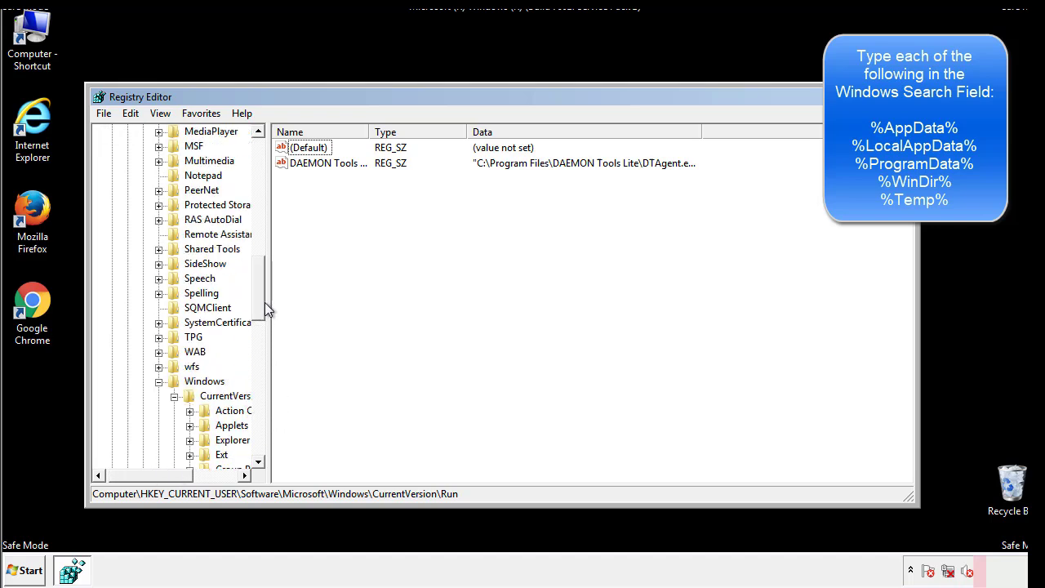
click(204, 381)
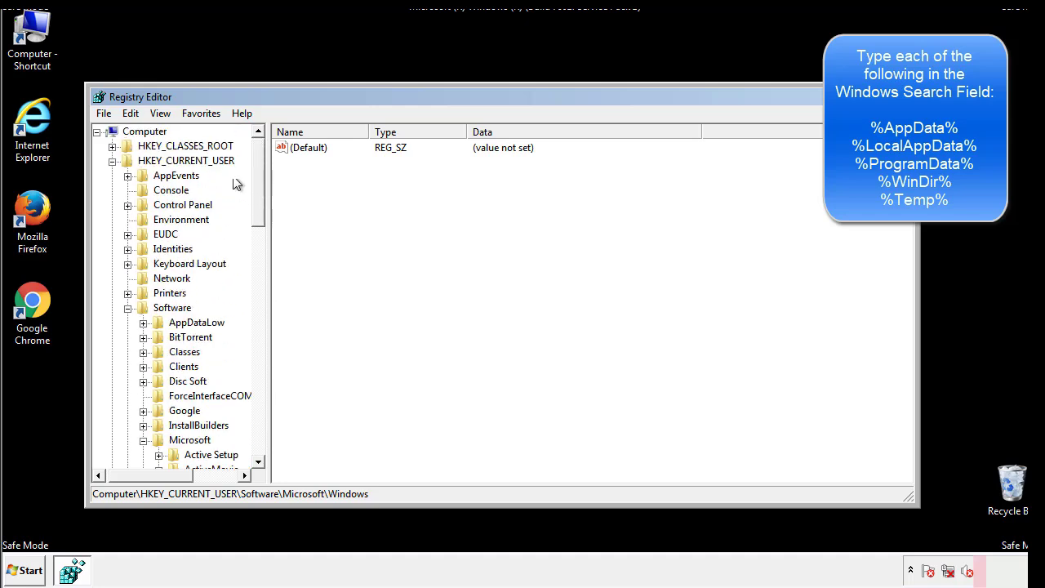
Find %temp% in the registry, landing on the VolumeCaches Temporary Files key
click(131, 113)
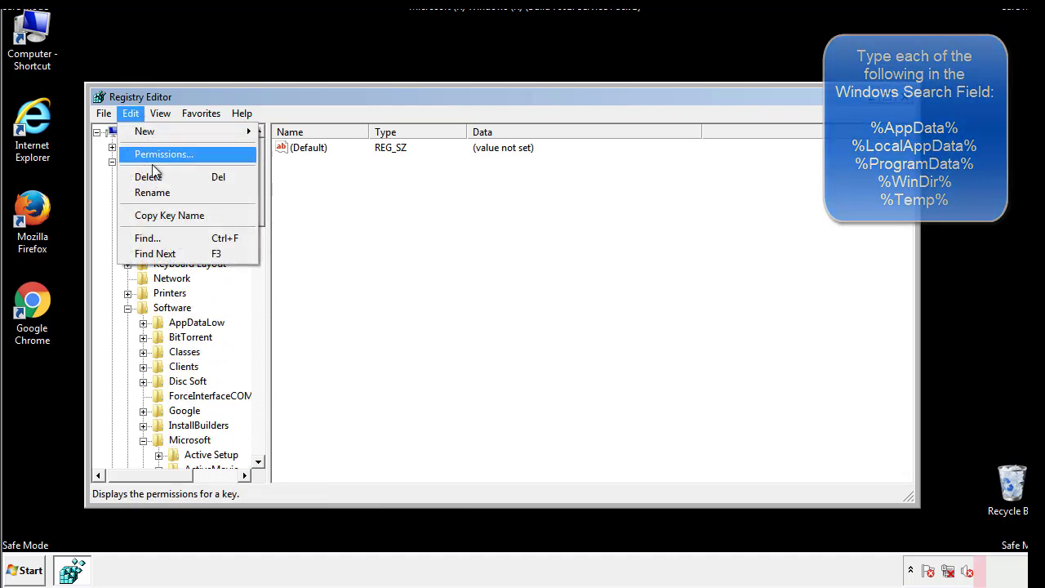
click(147, 238)
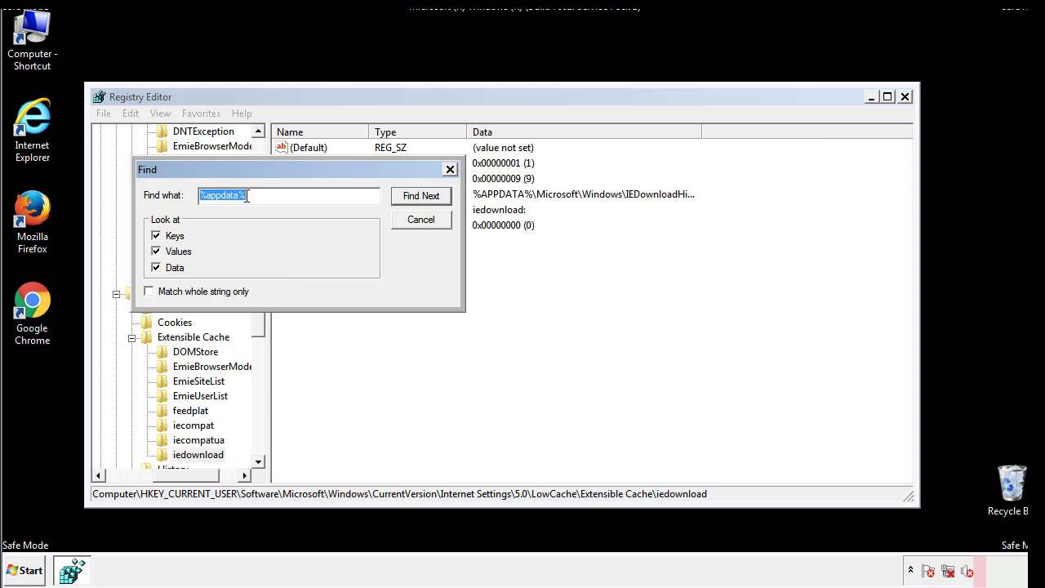
text(%temp%)
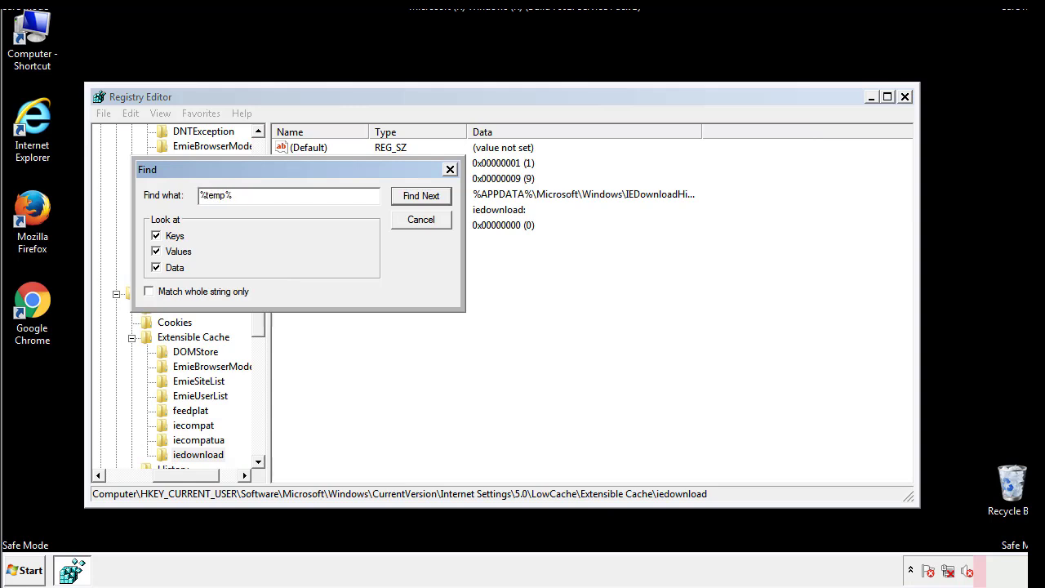
click(422, 196)
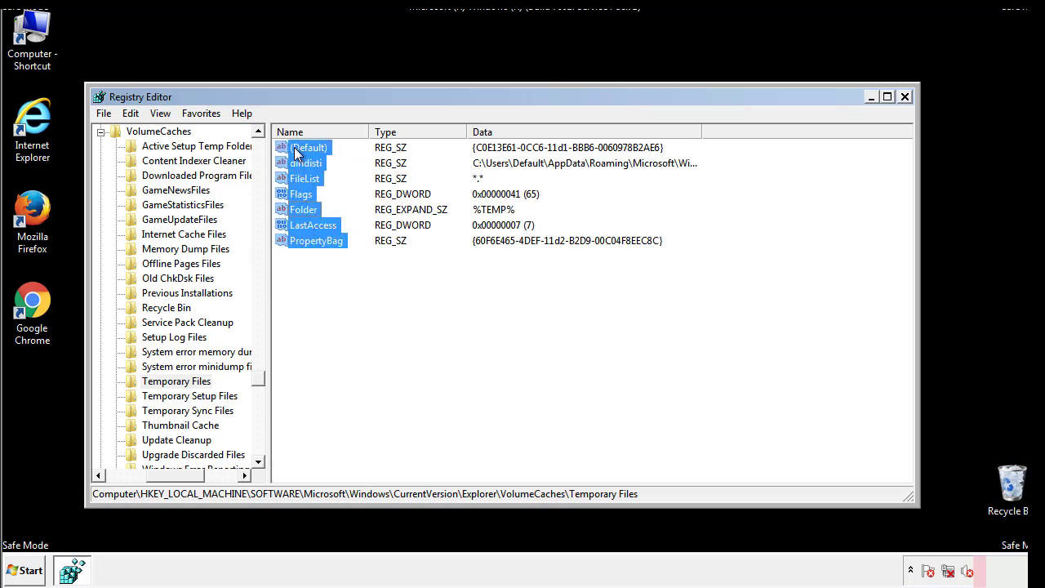
Delete all Temporary Files values except (Default) and close Registry Editor
right_click(309, 146)
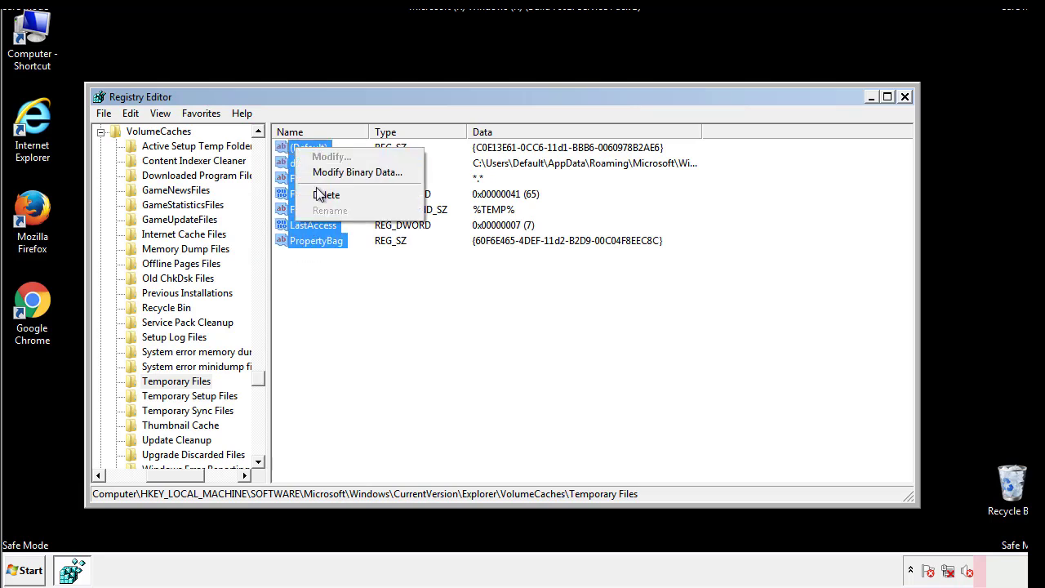
click(326, 195)
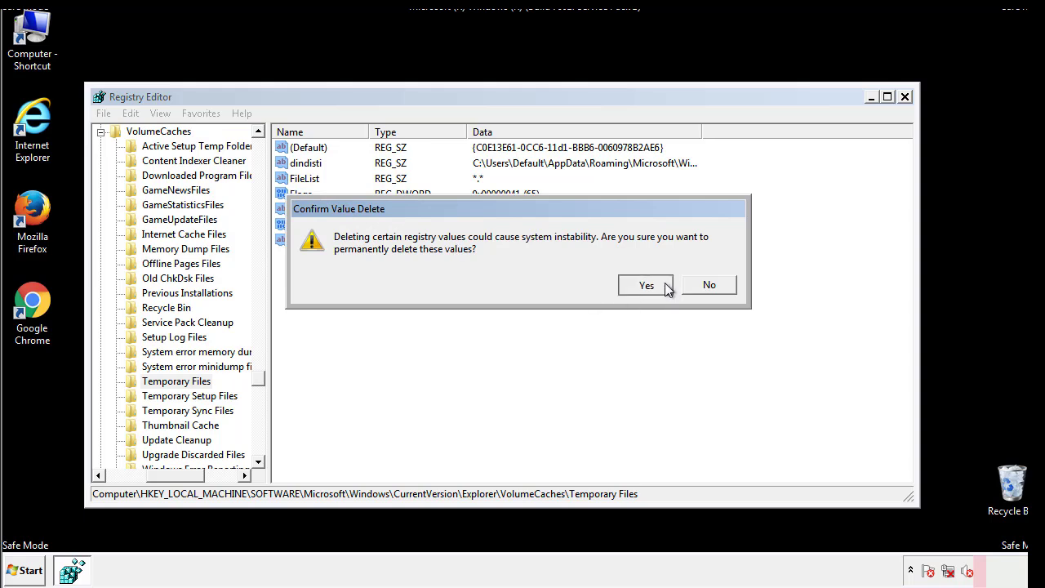
click(647, 285)
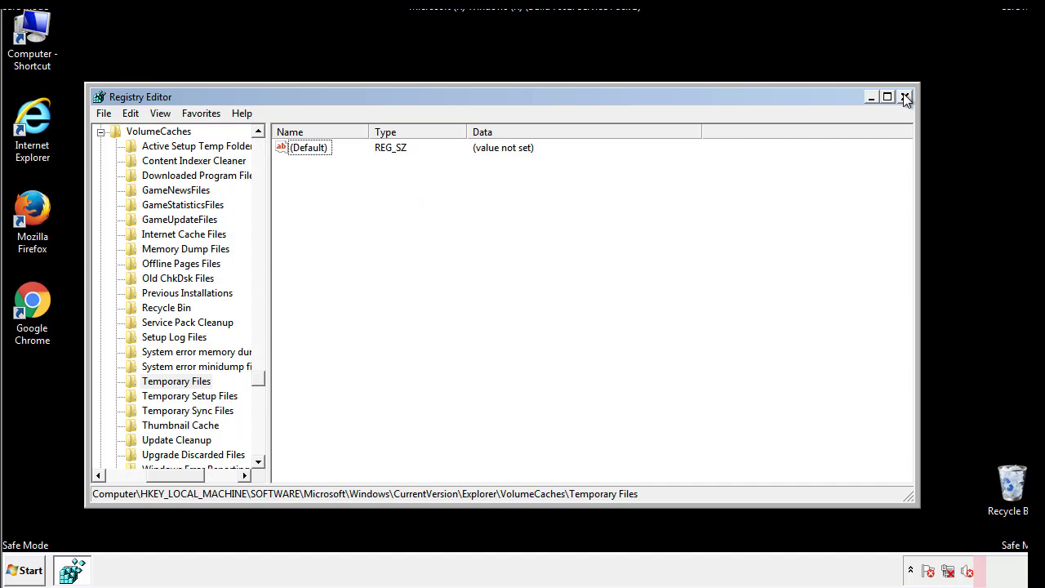
click(905, 96)
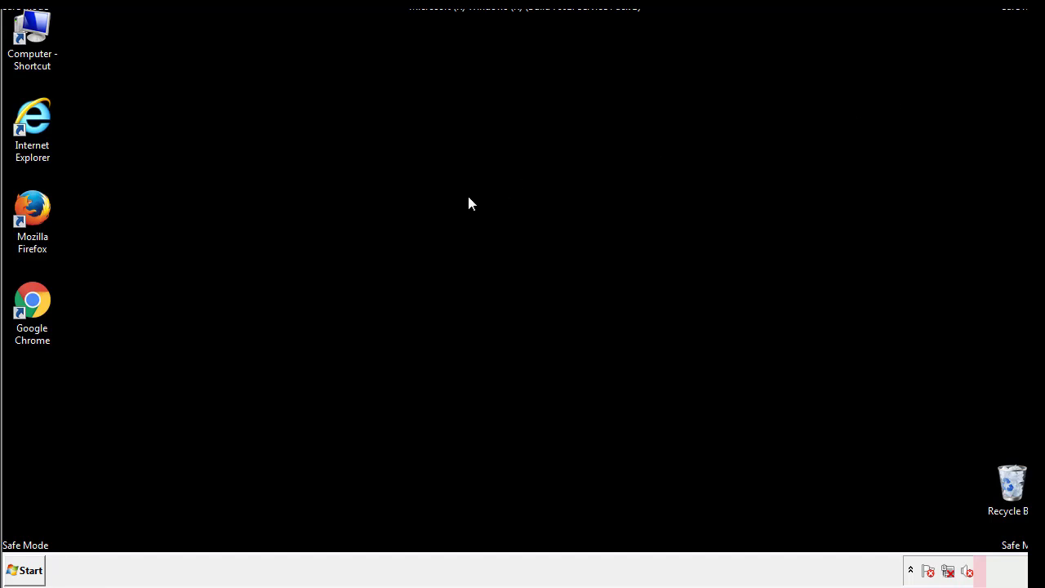
mouse_move(43, 409)
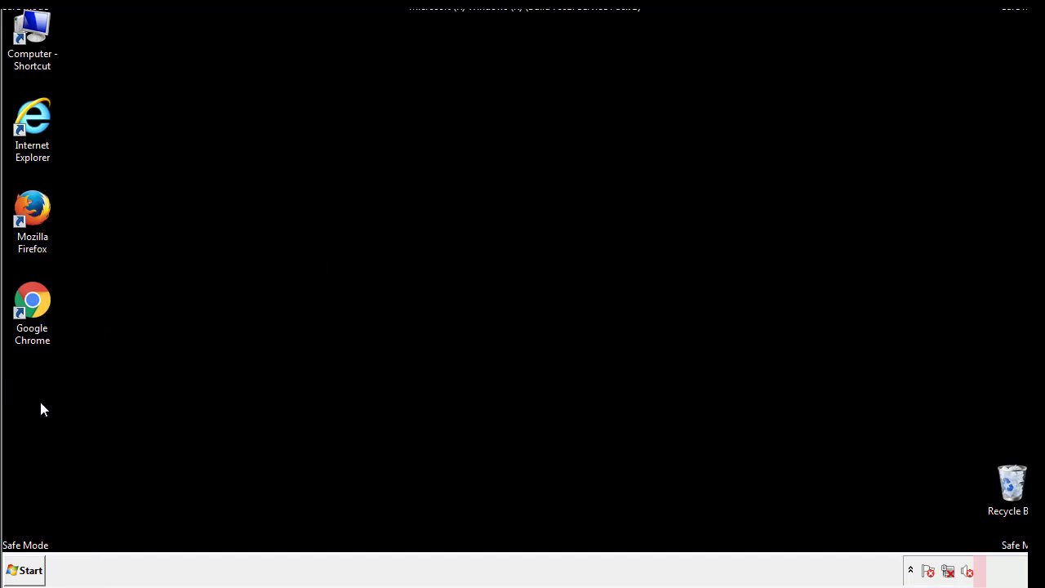
Via msconfig's Boot settings, uncheck Safe boot and confirm the restart prompt
click(24, 570)
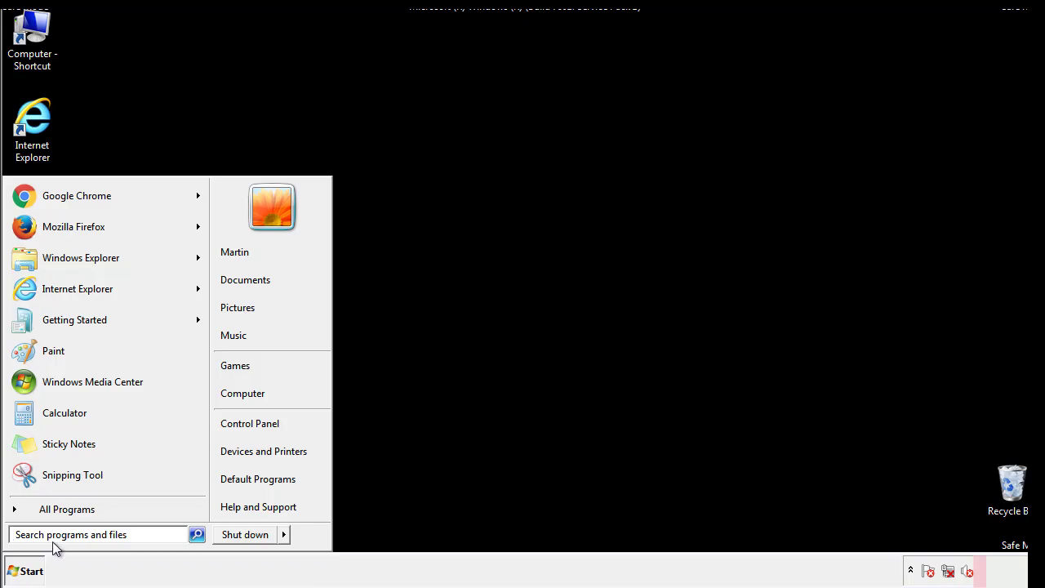
text(mscon)
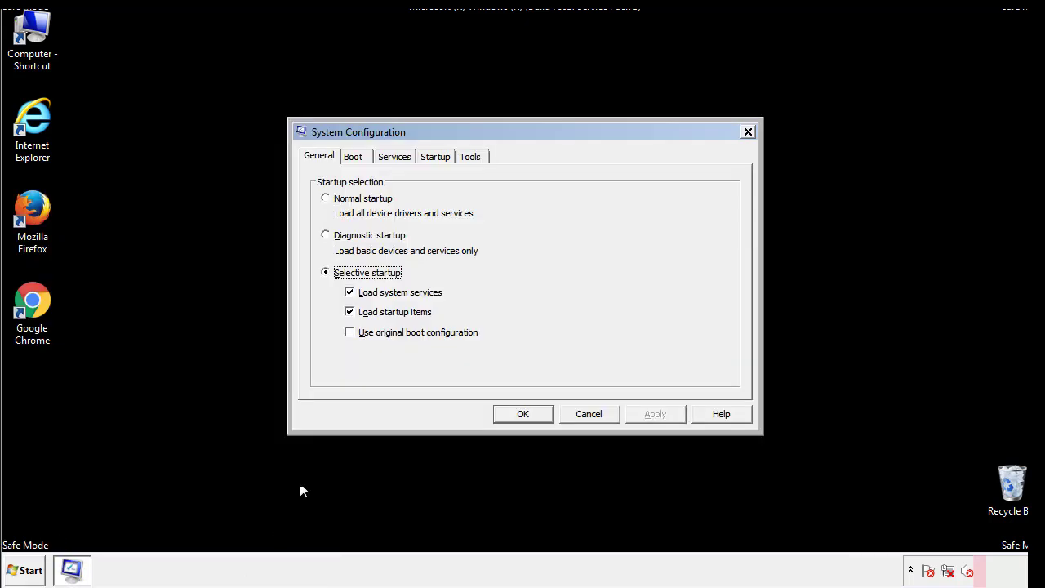
click(352, 156)
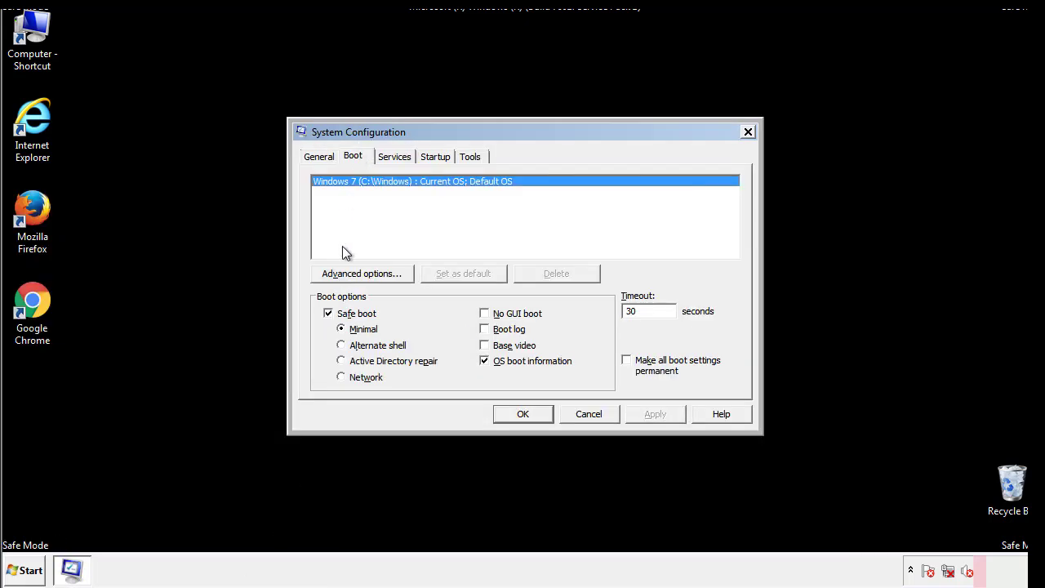
click(328, 314)
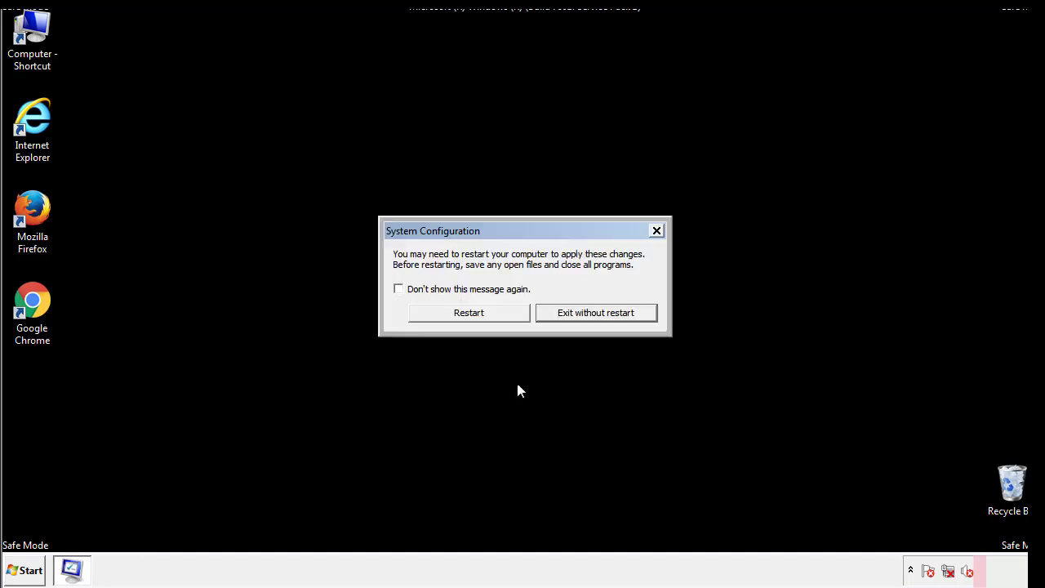
click(469, 312)
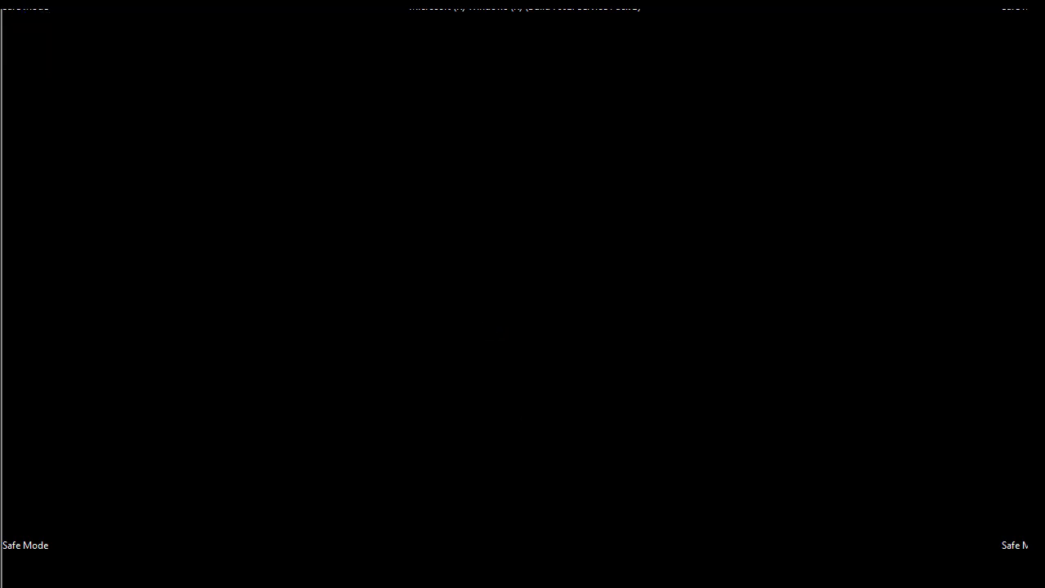